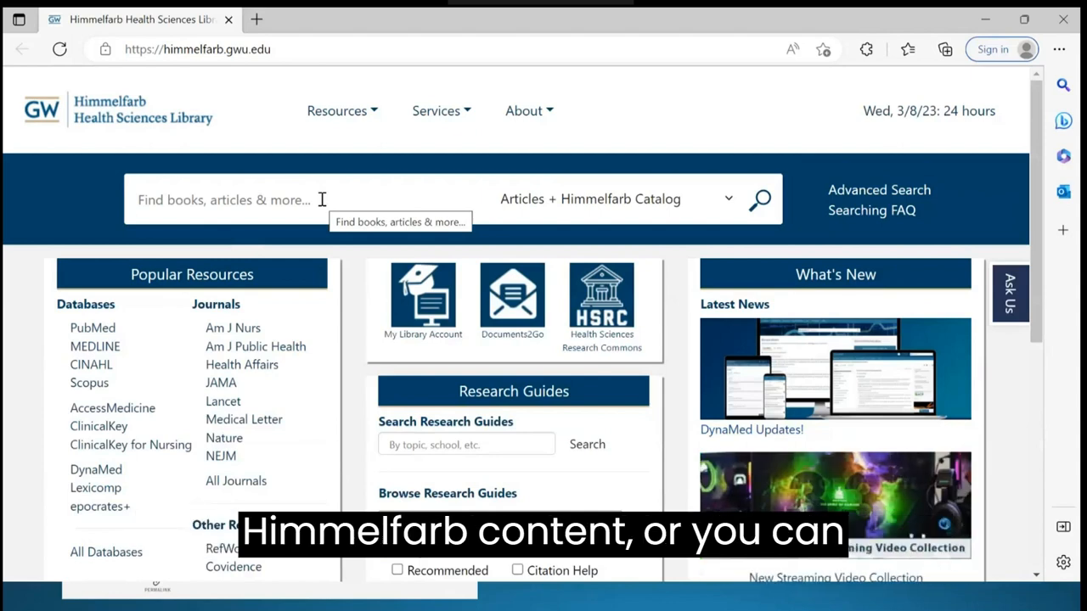
- Run a search for 'sickle cell anemia pain management' across articles and the catalog
left_click(727, 198)
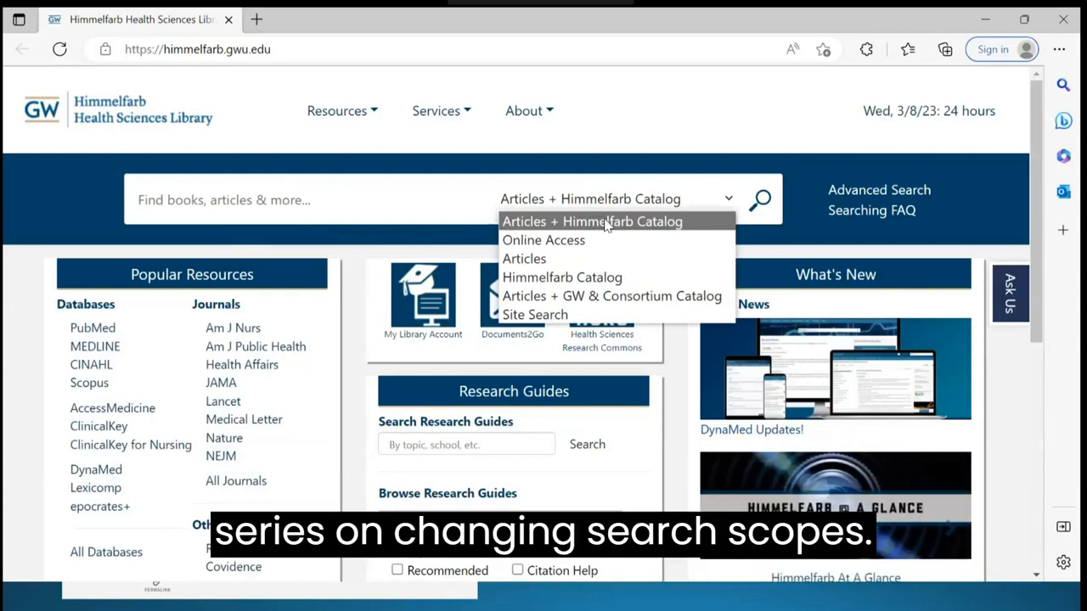
left_click(591, 220)
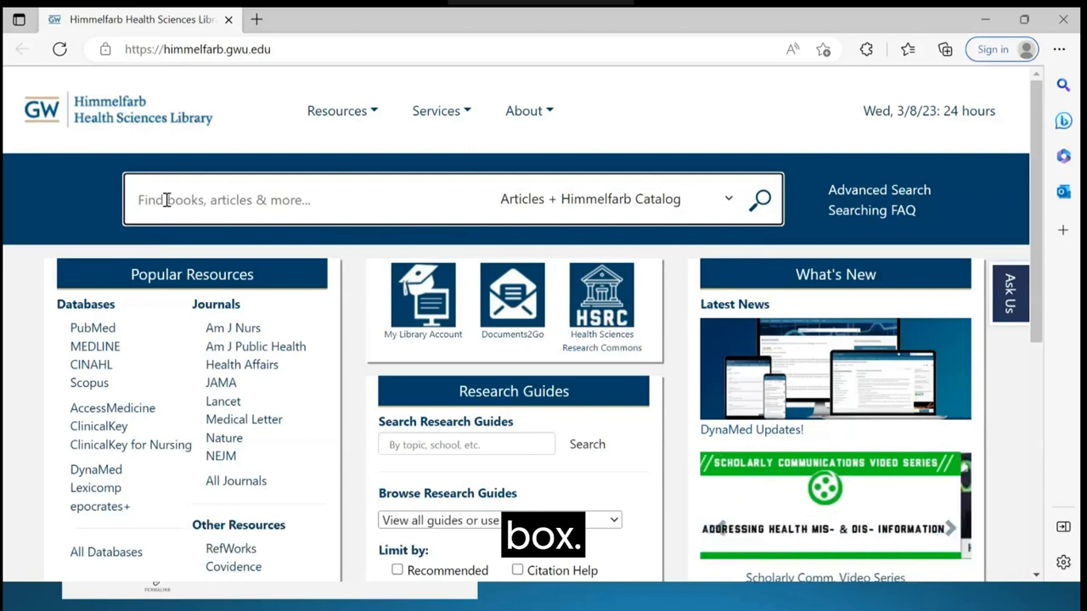
type("sickle")
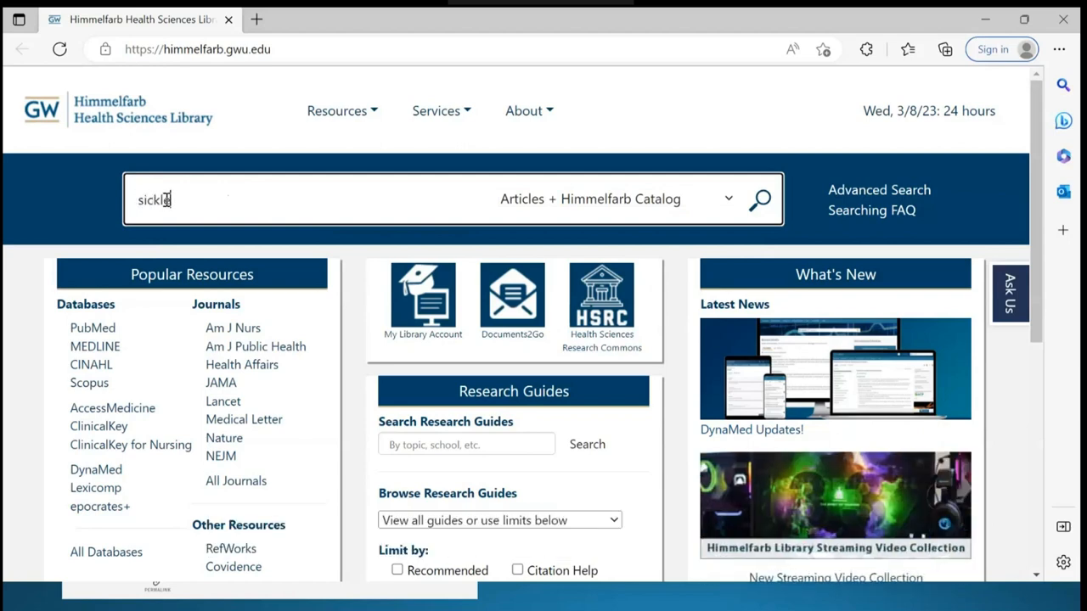
type("cell anem")
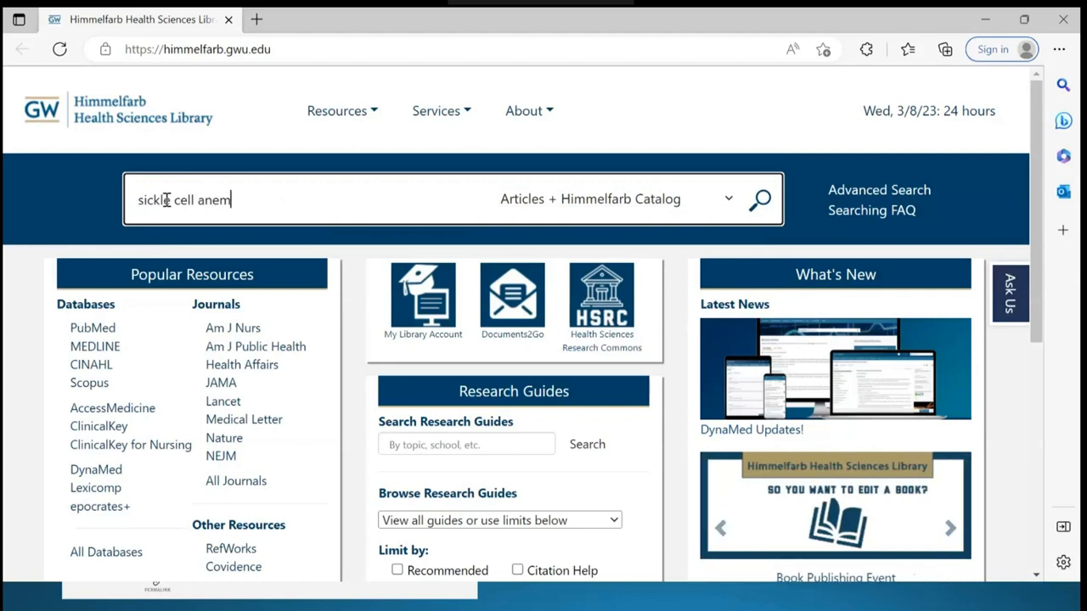
type("ia pain")
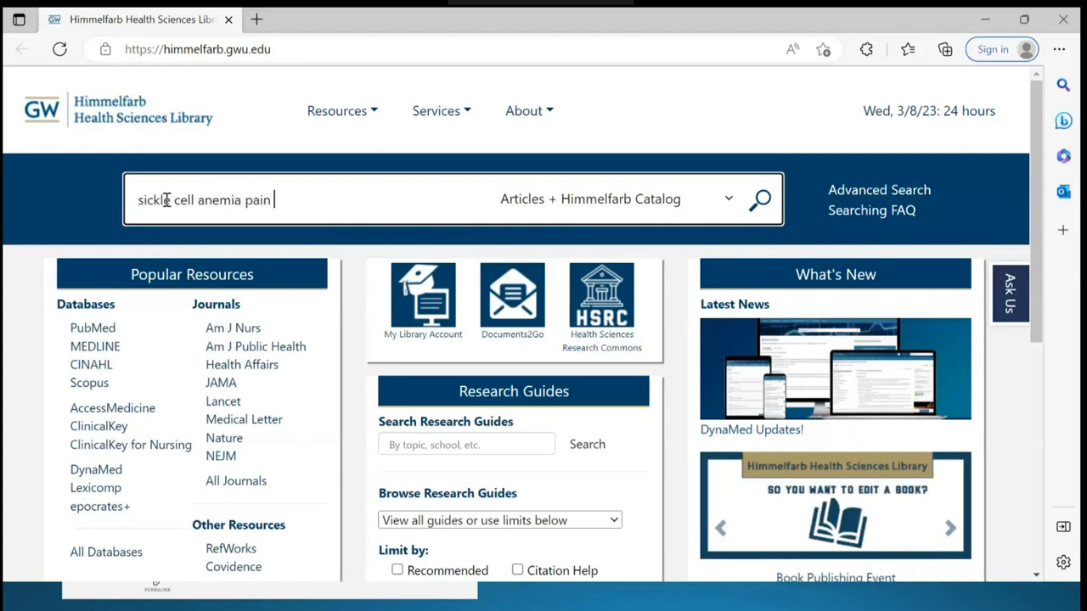
type("management")
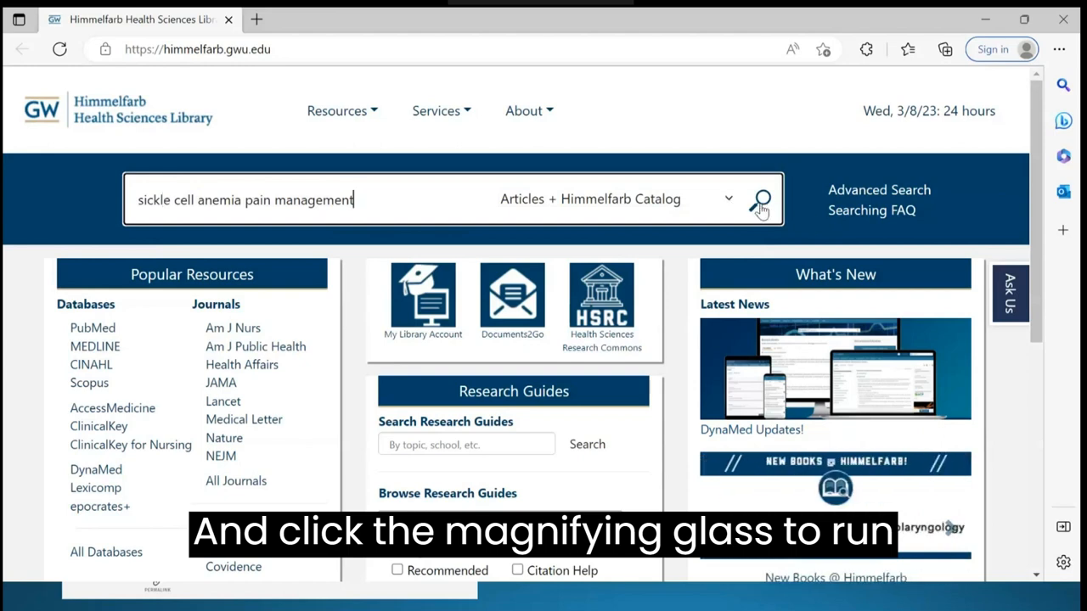
left_click(761, 204)
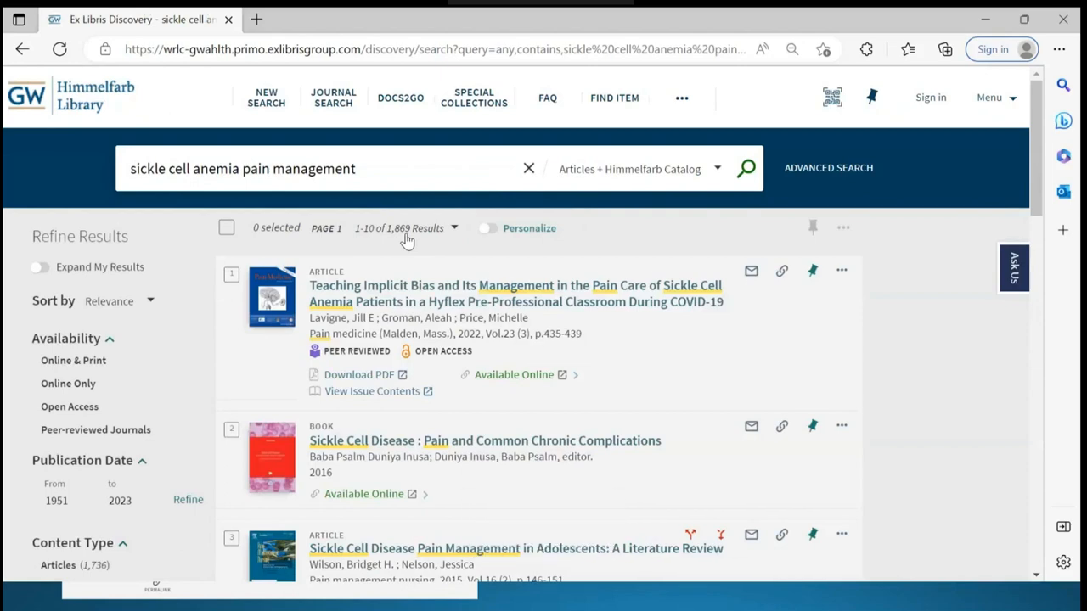
mouse_move(502, 318)
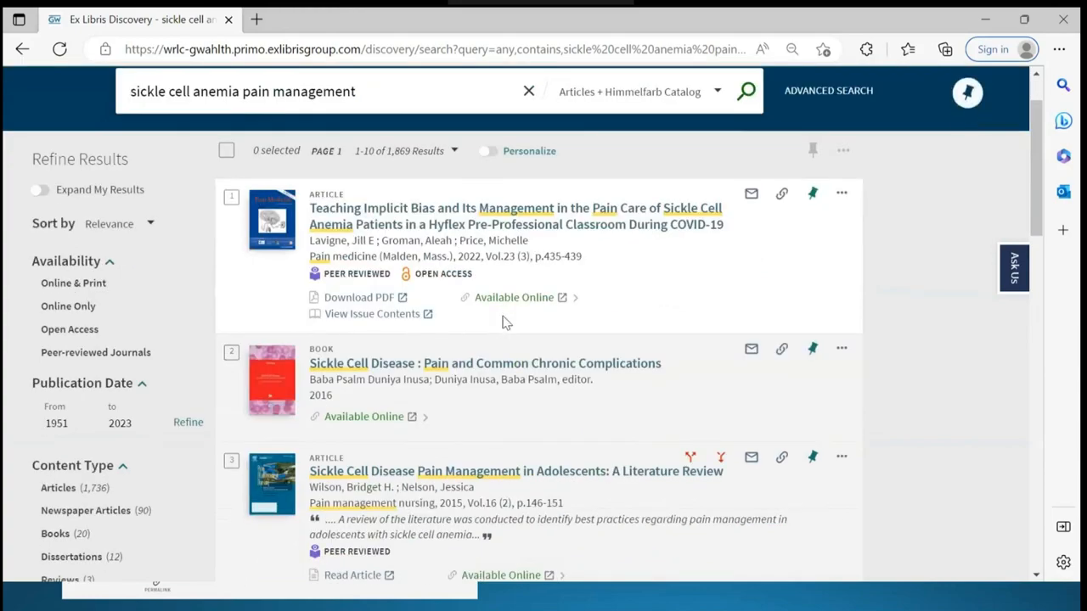
- Scroll through the 1,869 results of mixed articles and books, then back toward the top
scroll("down", 3)
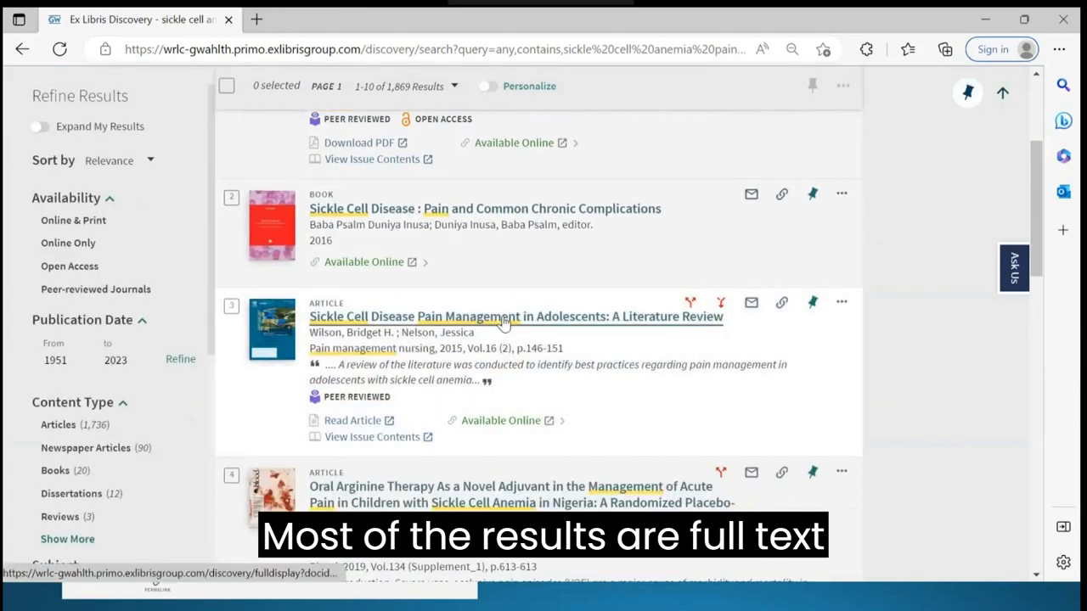
scroll("down", 3)
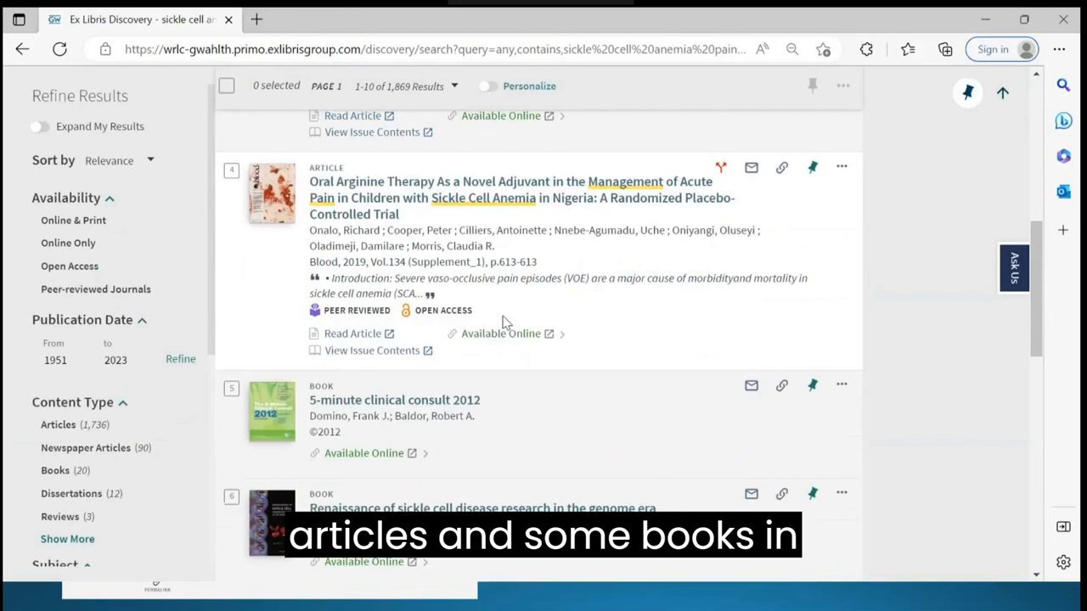
scroll("down", 3)
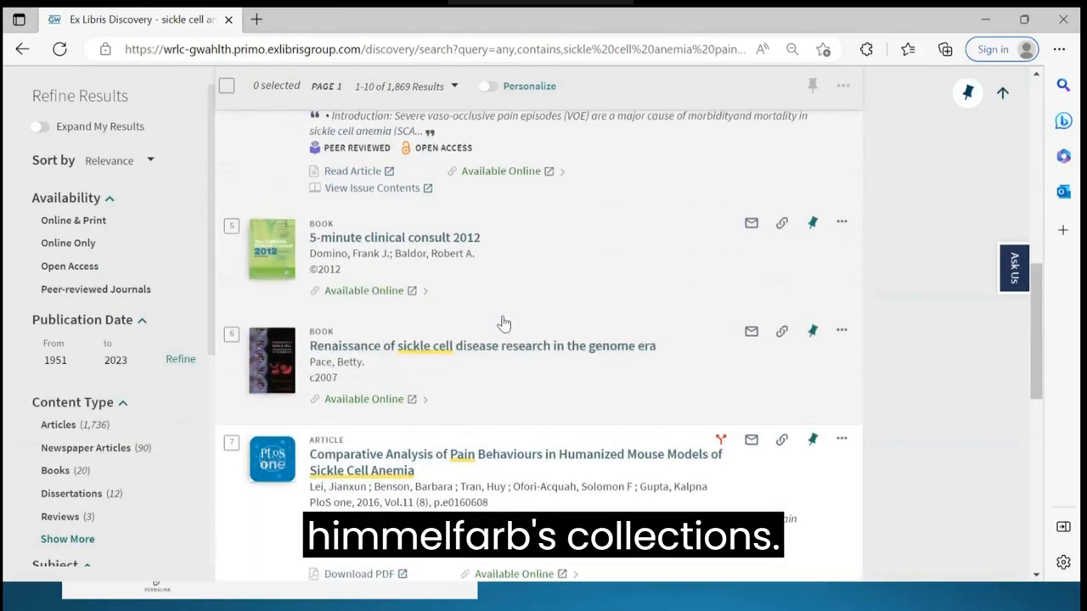
scroll("up", 3)
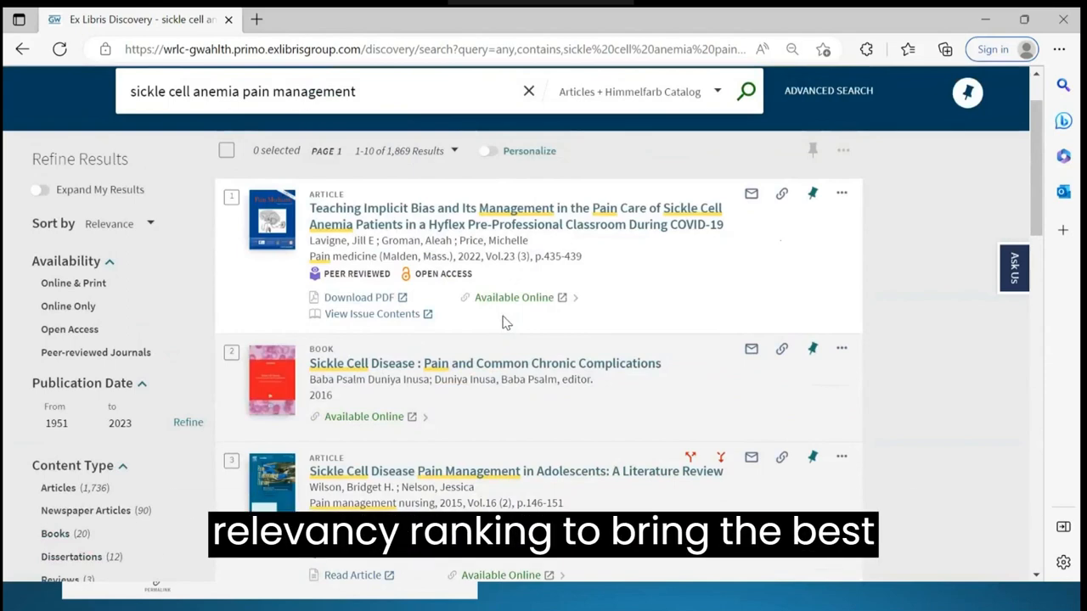
scroll("up", 3)
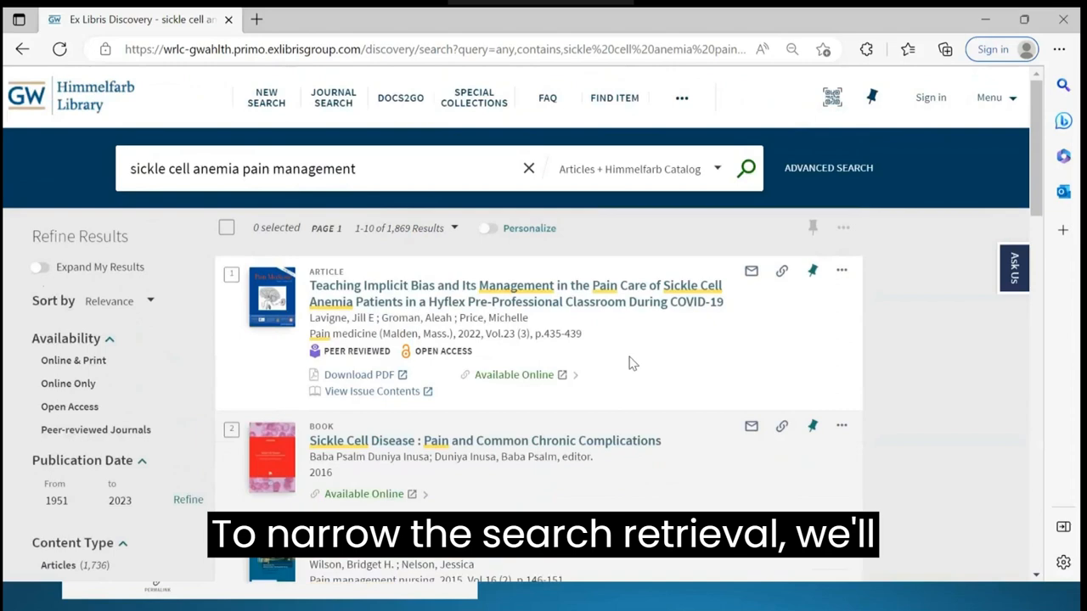
mouse_move(149, 347)
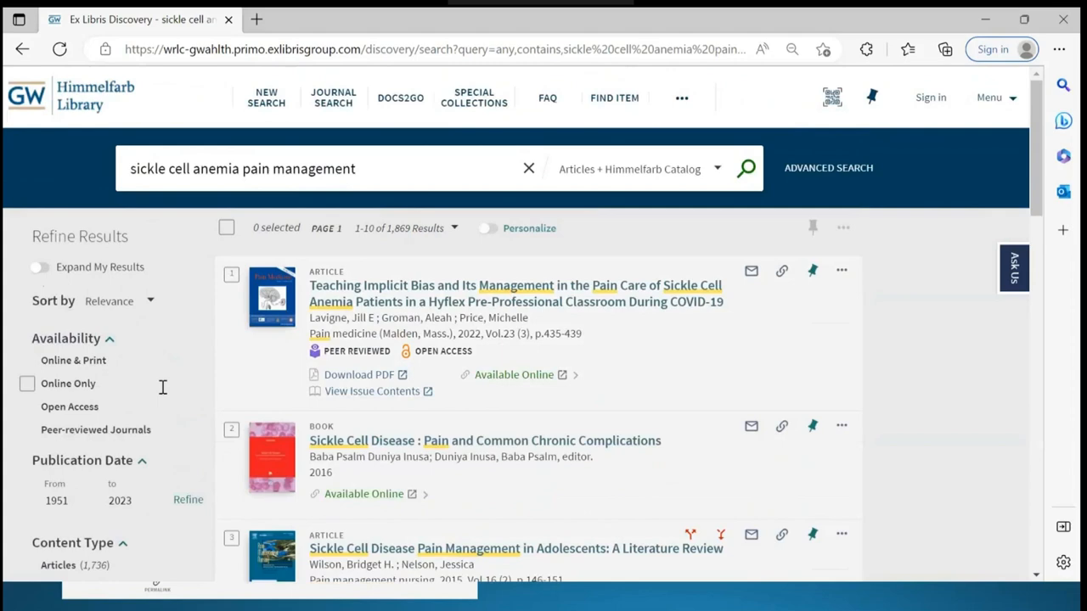
scroll("down", 3)
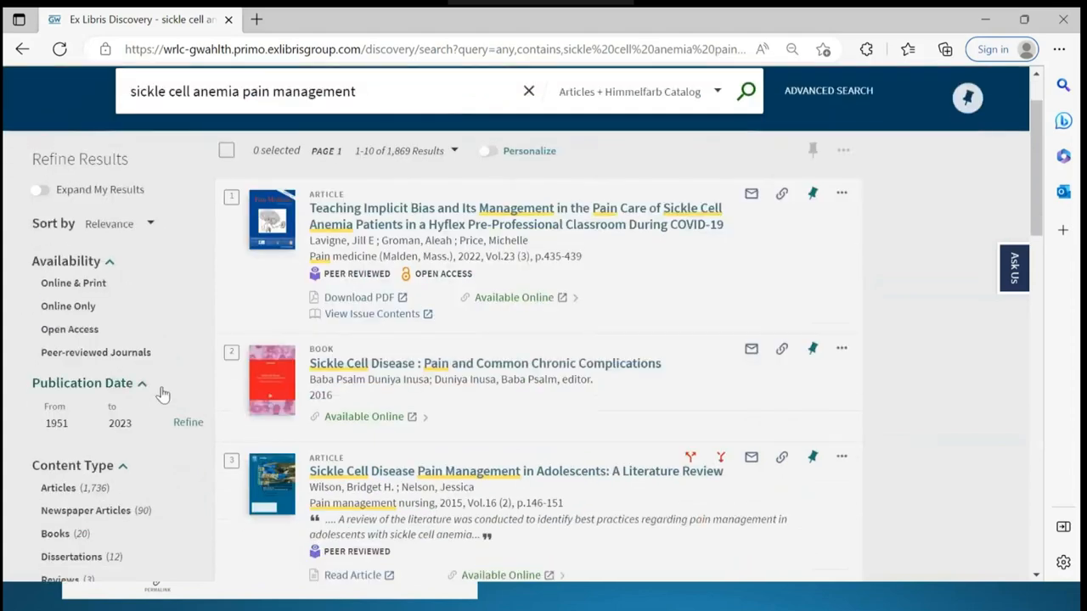
scroll("down", 3)
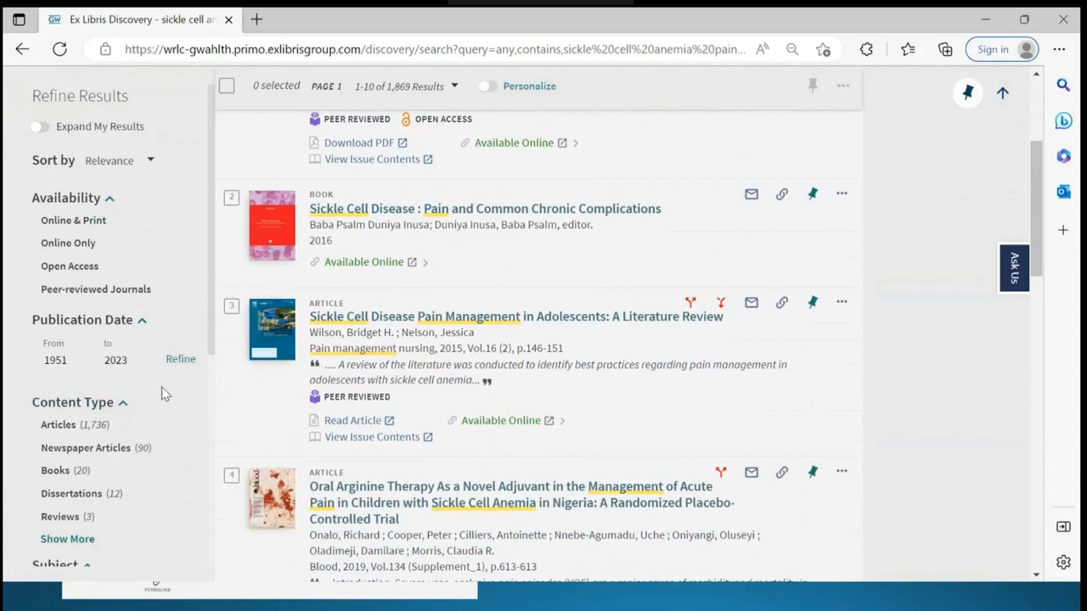
- Apply the Articles content-type filter, narrowing results to 1,736
scroll("down", 3)
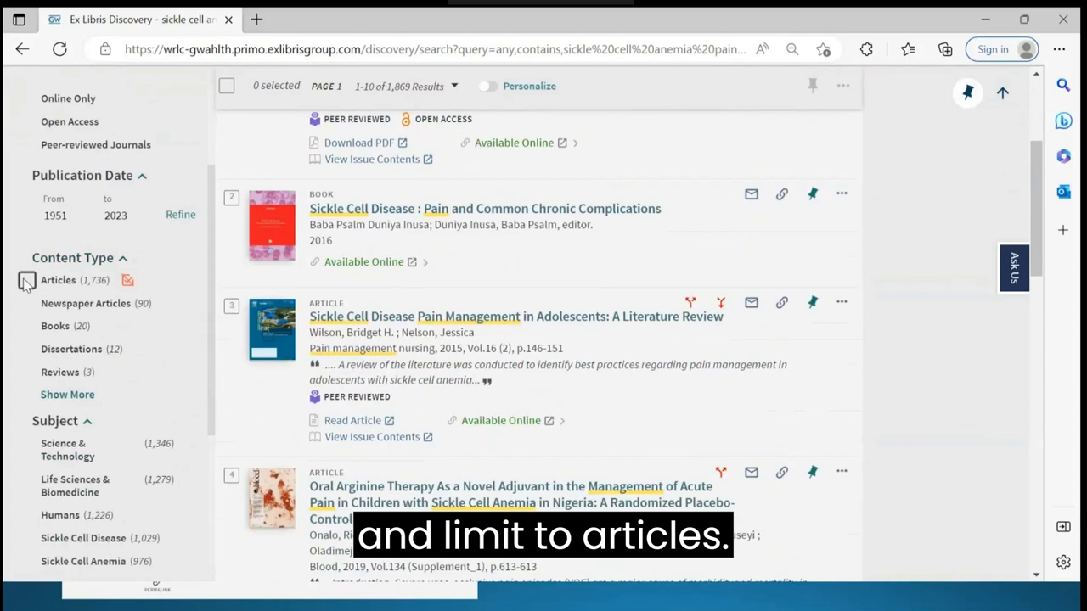
left_click(34, 278)
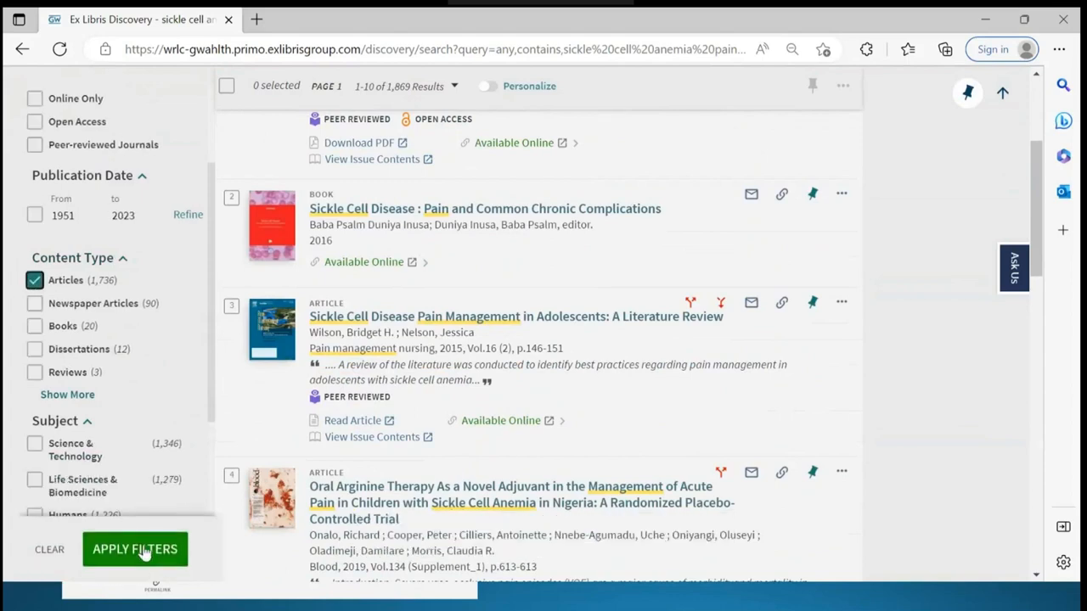
left_click(136, 550)
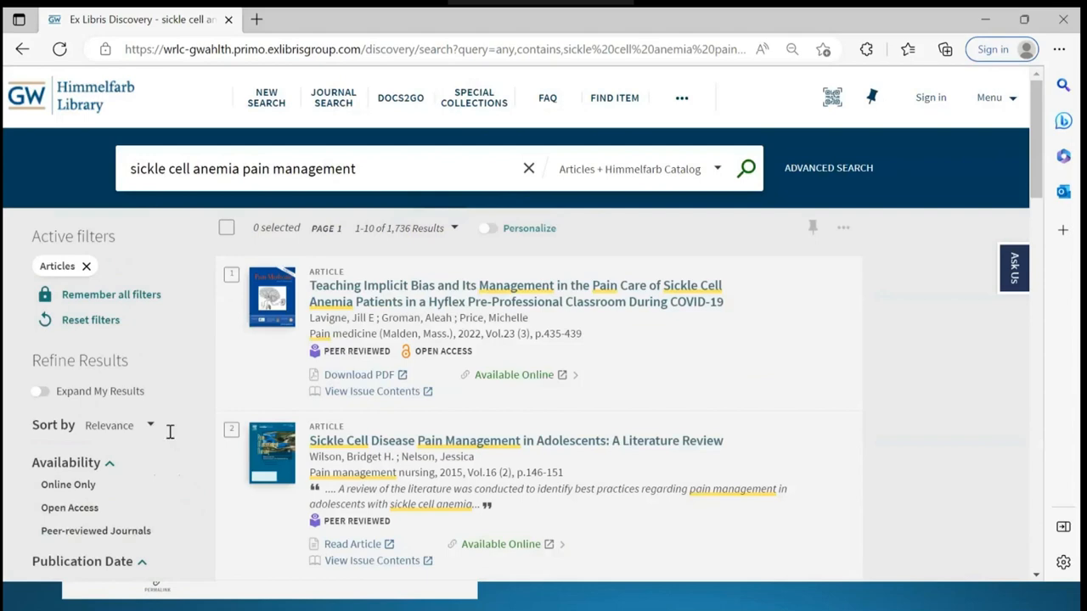
- Apply Child, Adolescent and Pediatrics subject filters, narrowing results to 737
scroll("down", 3)
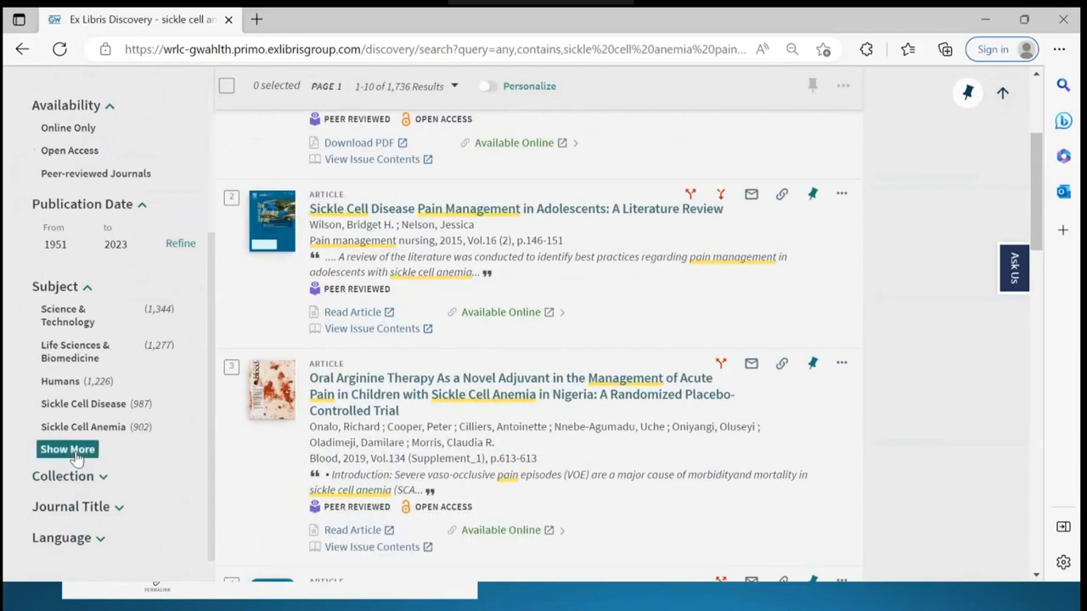
left_click(68, 449)
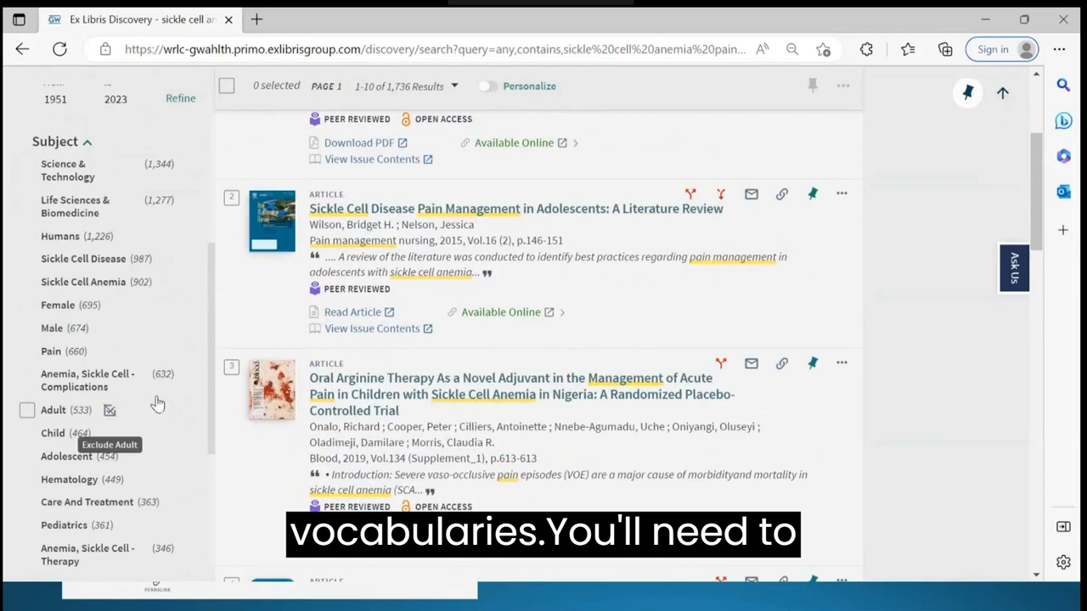
scroll("down", 3)
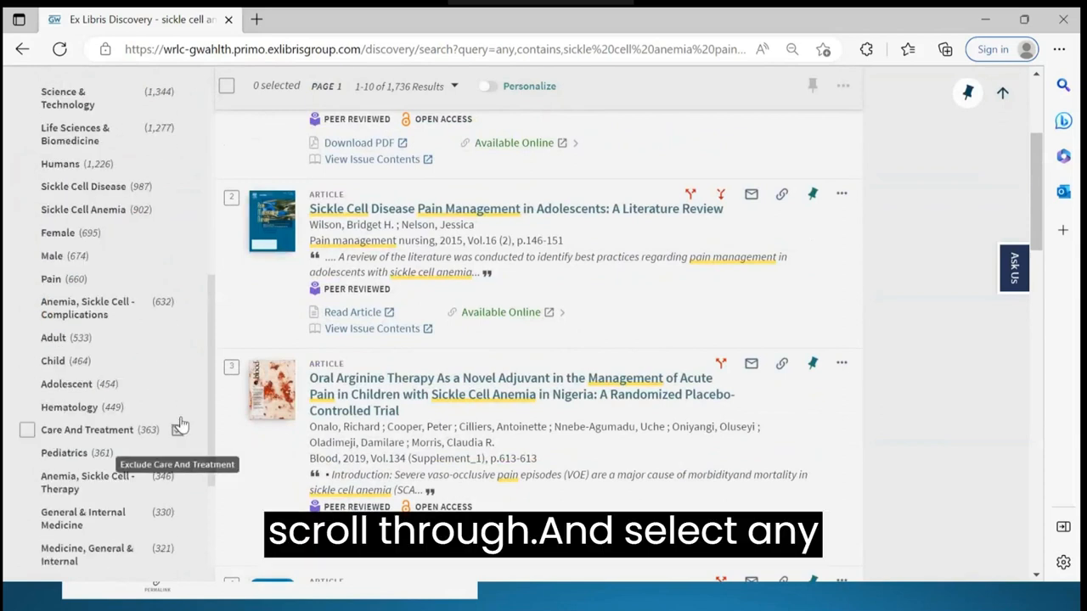
left_click(27, 360)
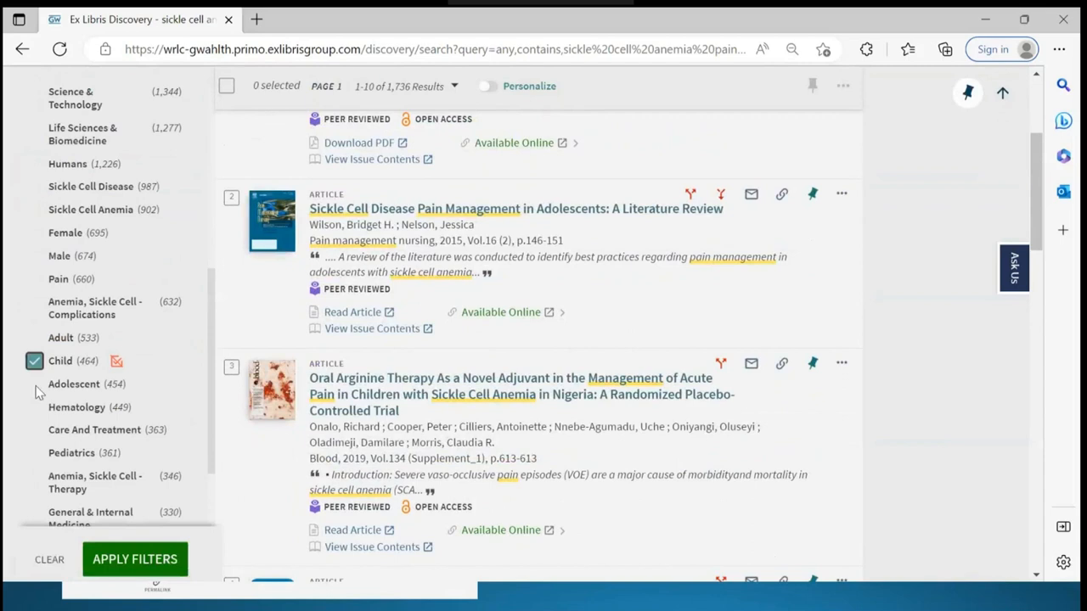
left_click(34, 383)
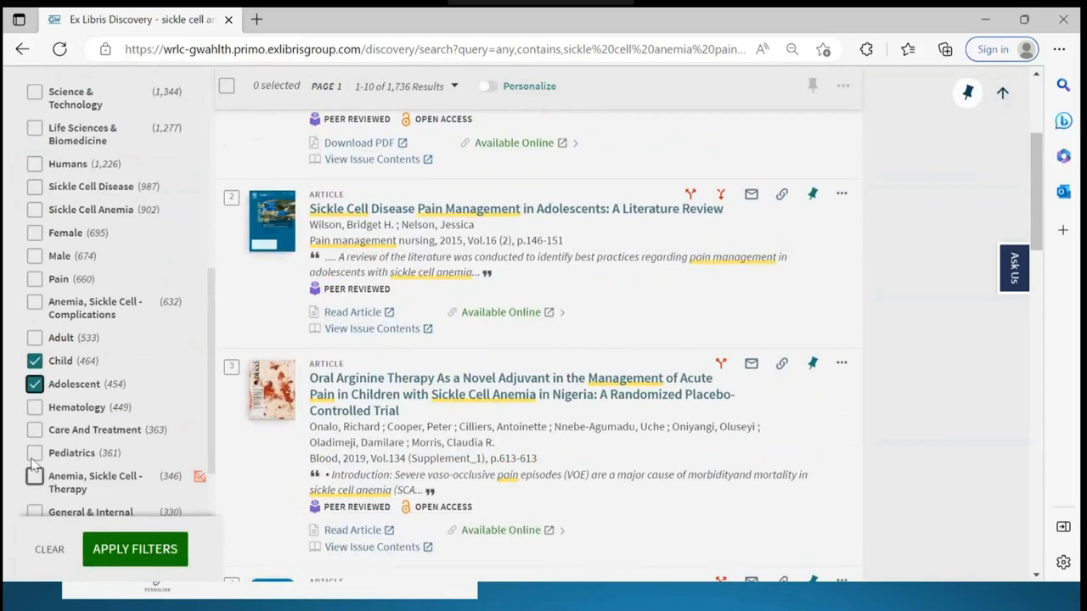
left_click(34, 452)
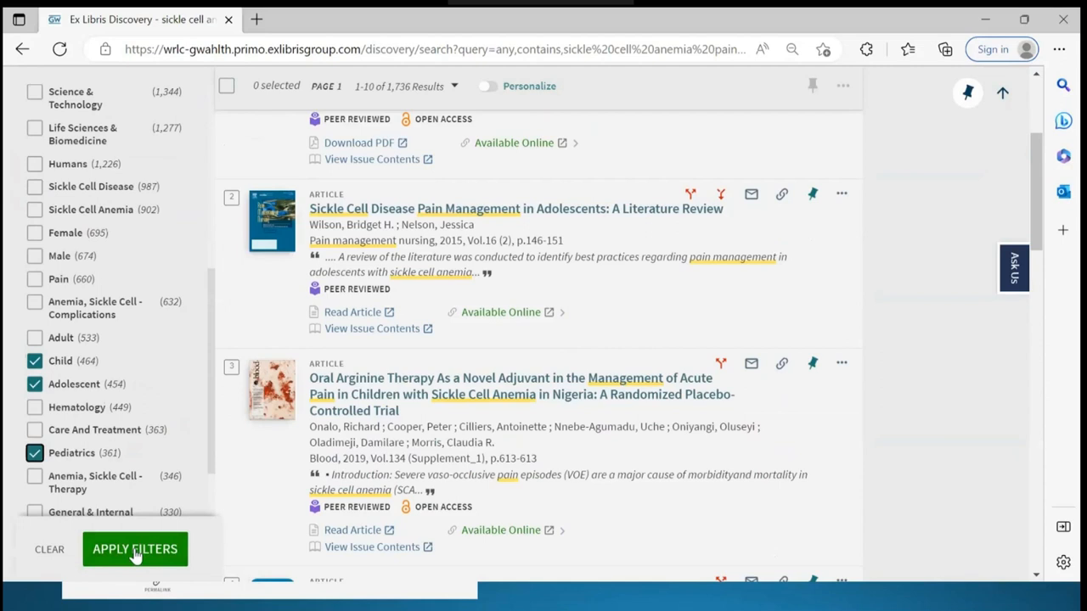
left_click(135, 549)
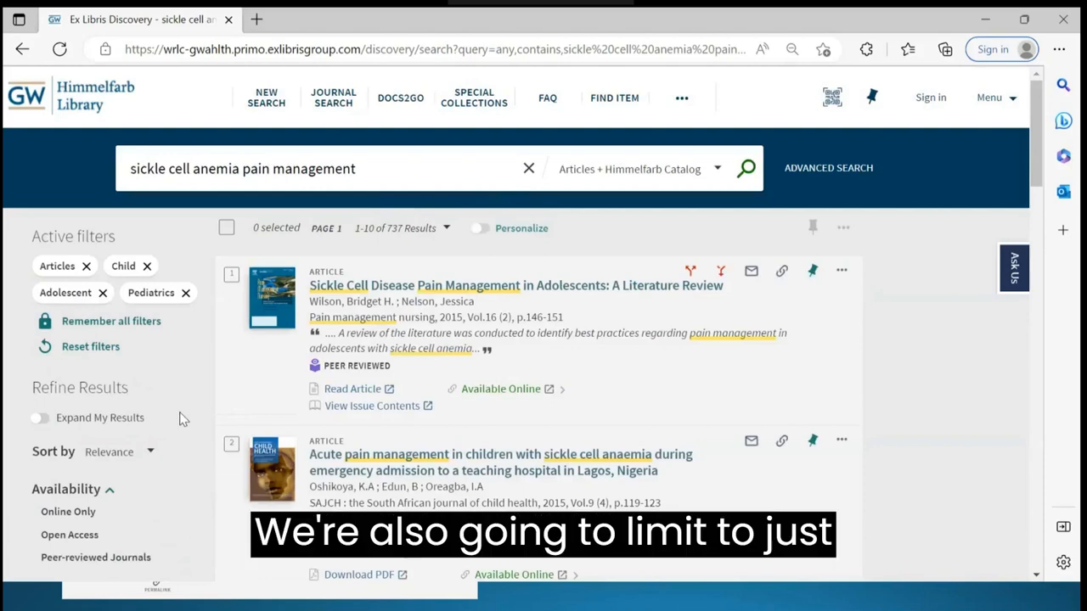
- Scroll the facet panel down to the Publication Date range for a 2019–2023 limit
scroll("down", 3)
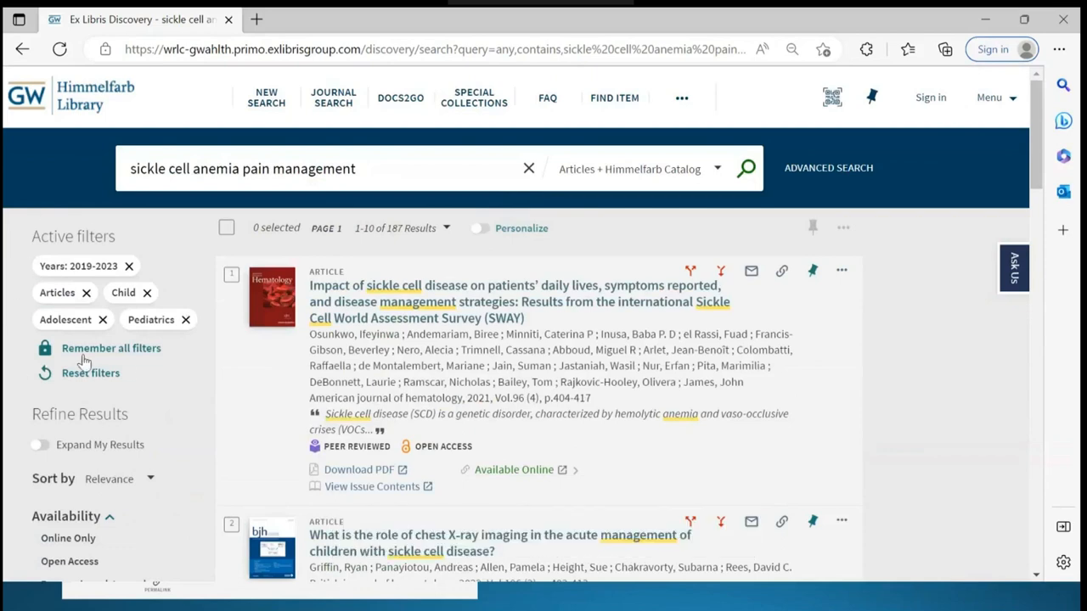
mouse_move(180, 363)
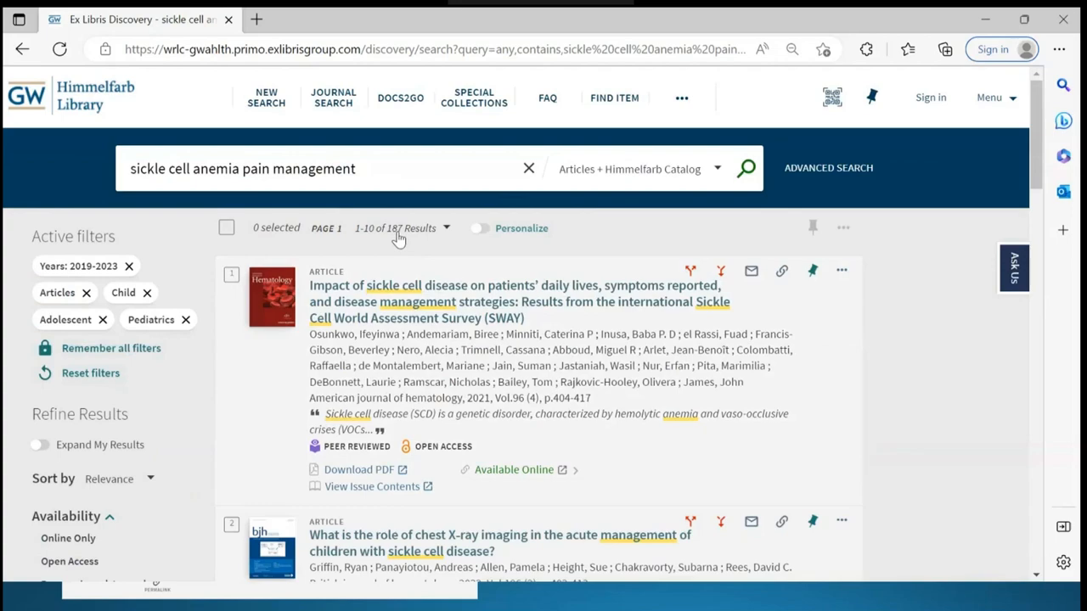
mouse_move(584, 370)
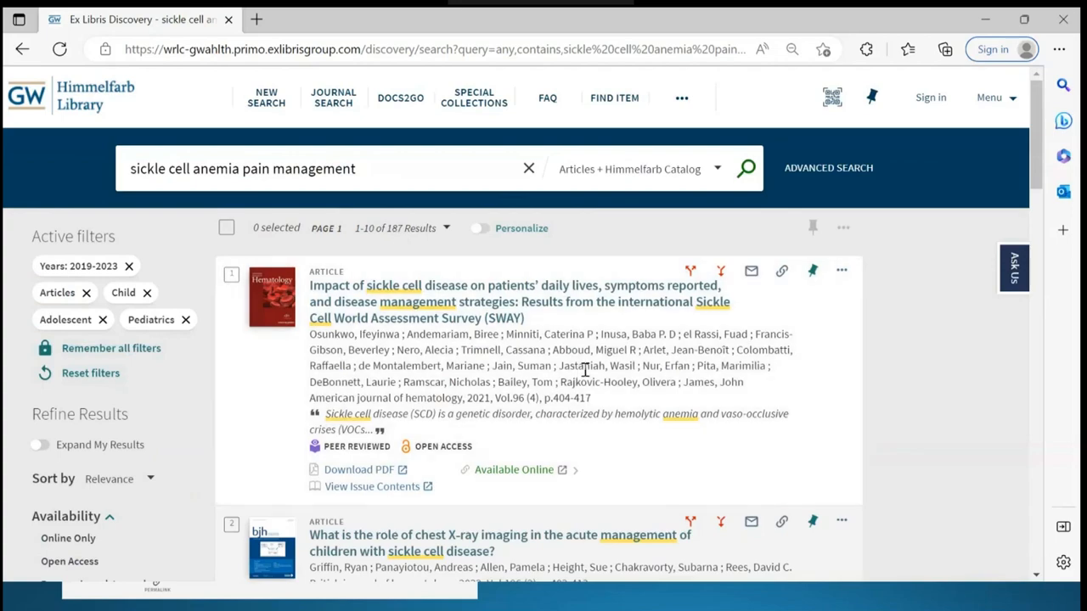
- Download the PDF of the NEJM Hydroxyurea for Children with Sickle Cell Anemia article
scroll("down", 3)
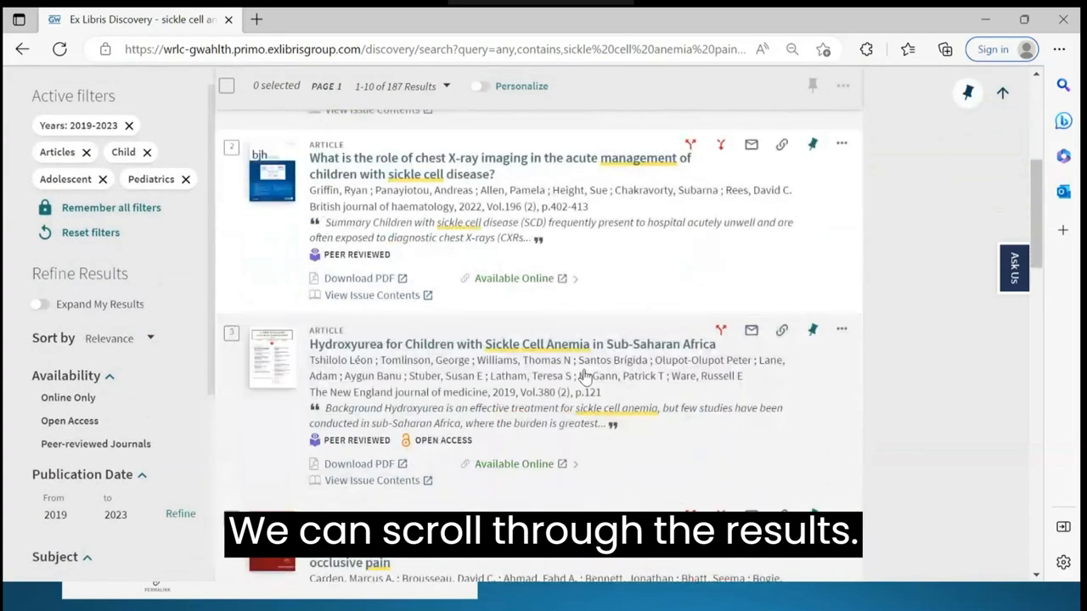
scroll("down", 3)
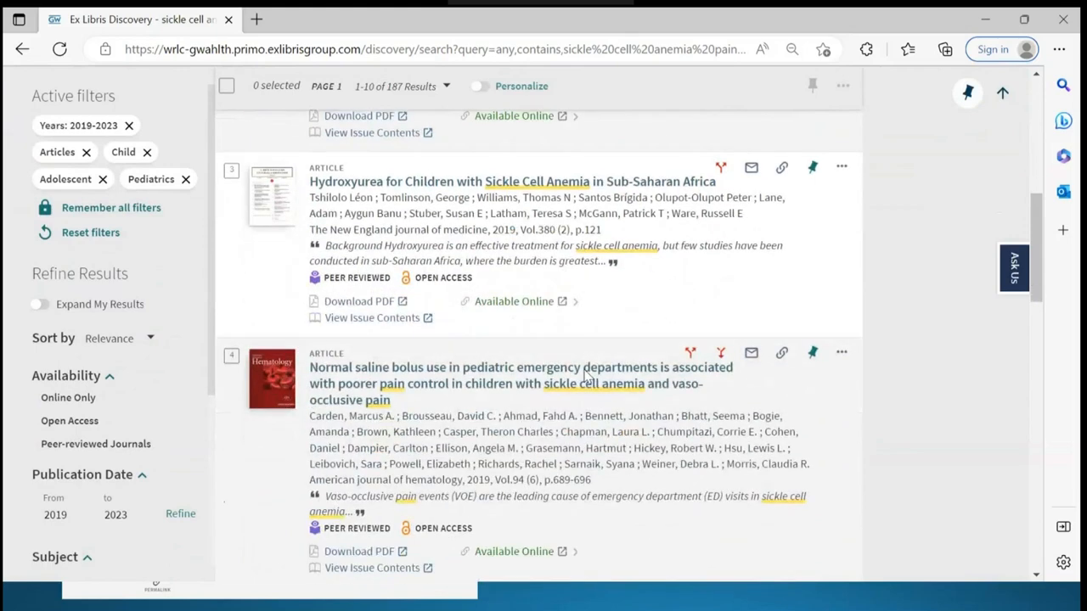
mouse_move(357, 275)
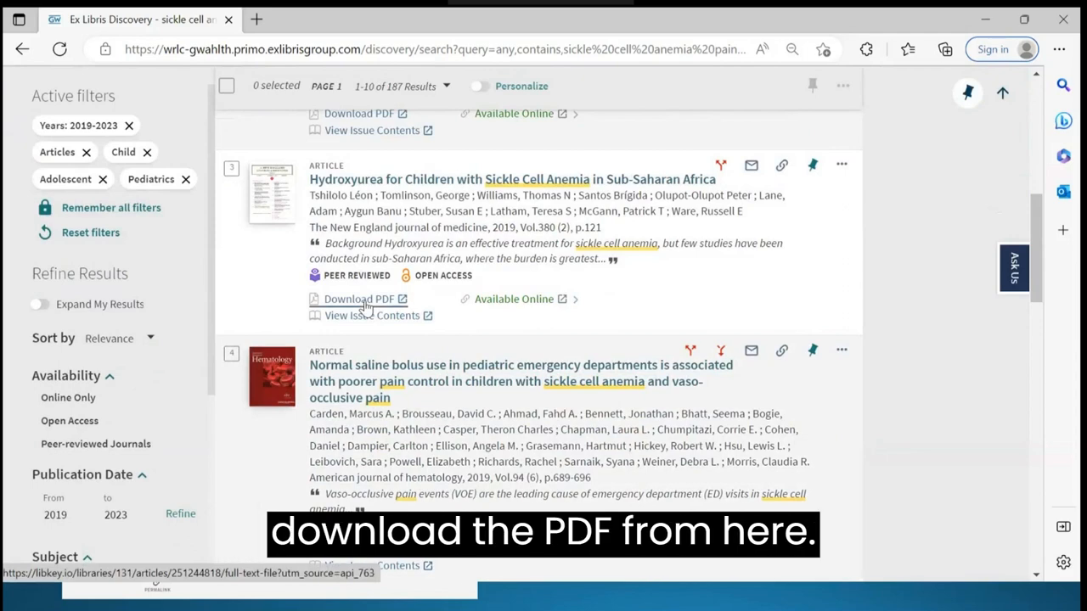
left_click(358, 299)
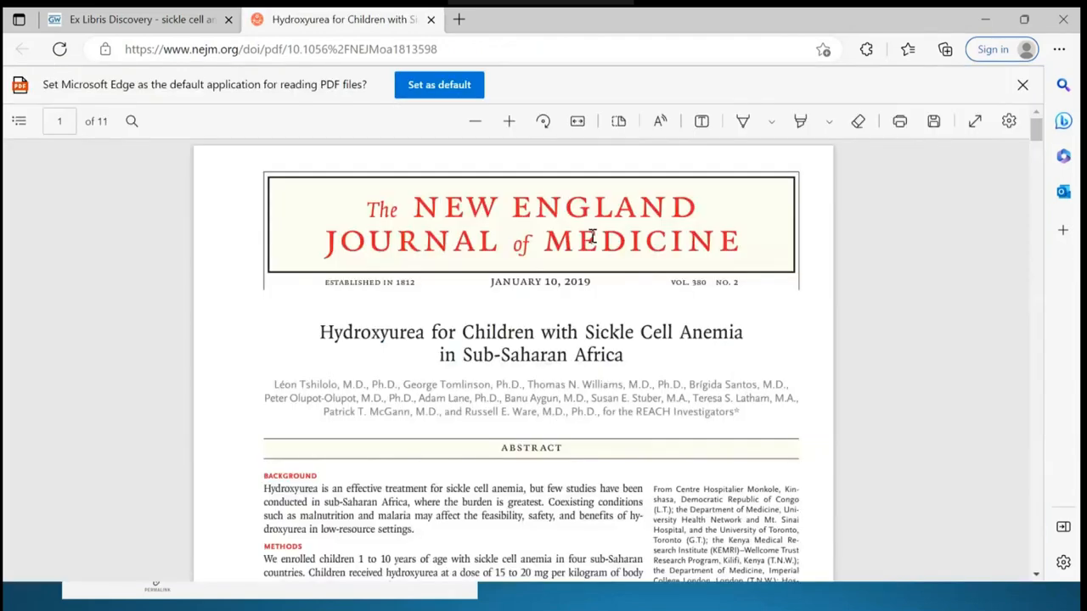
mouse_move(132, 18)
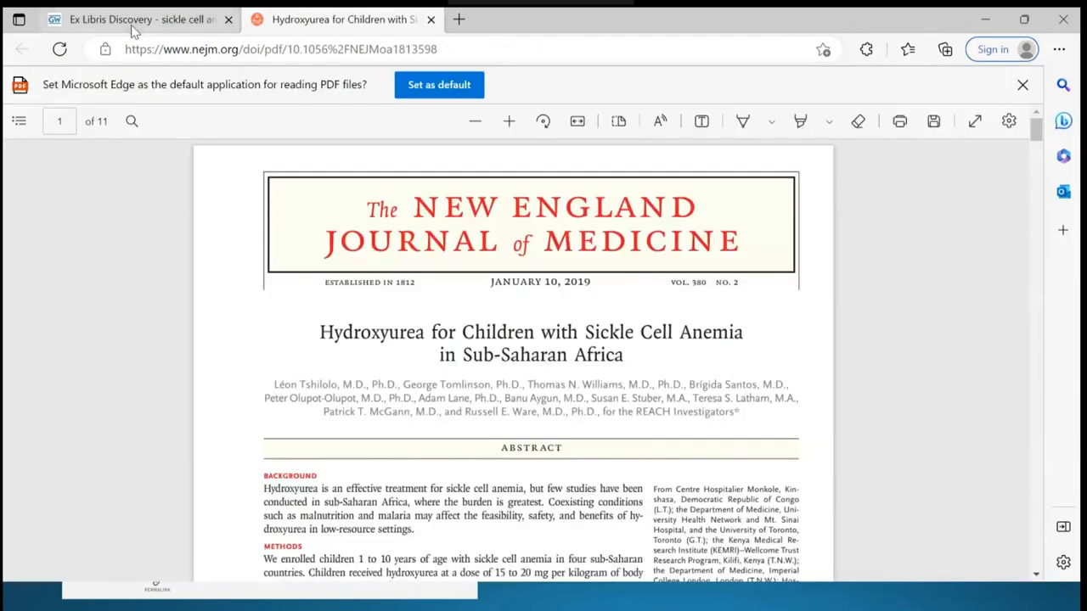
- Return to the Discovery results tab and scroll to the ASH 2020 guidelines article
left_click(136, 19)
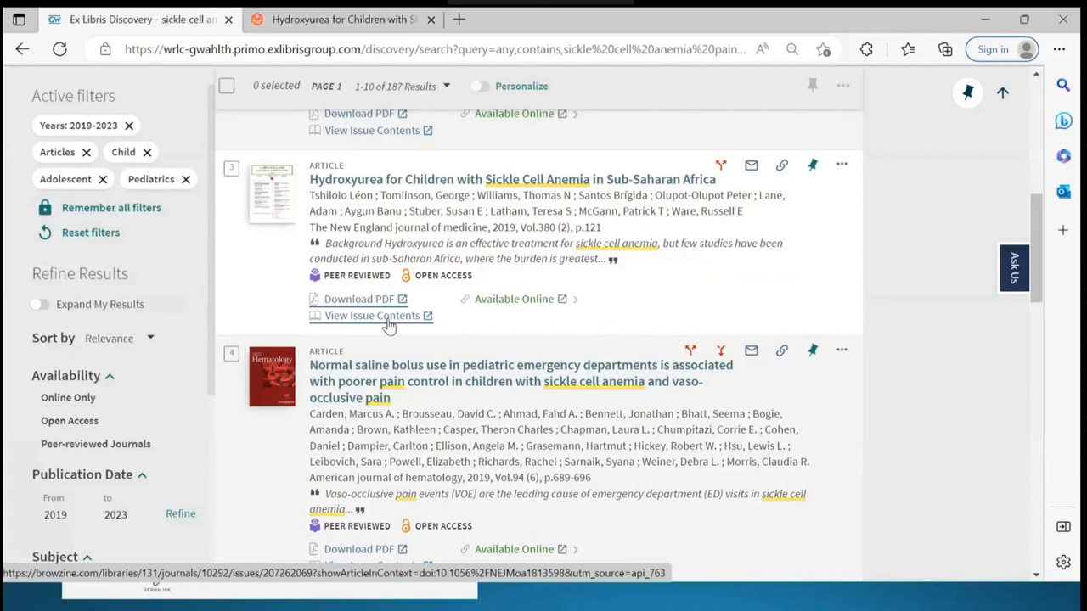
mouse_move(513, 299)
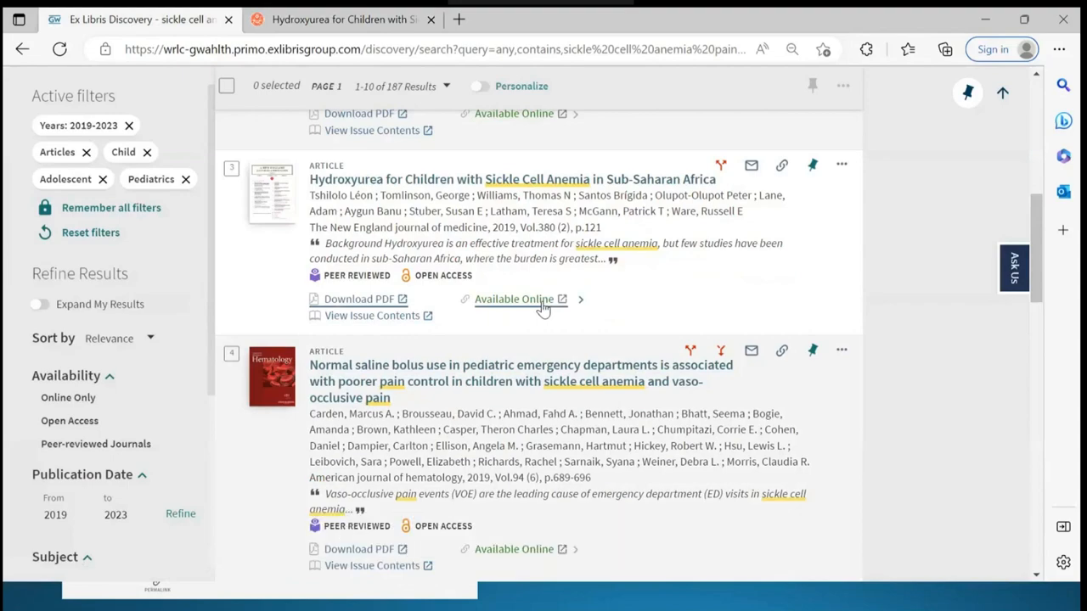
scroll("down", 3)
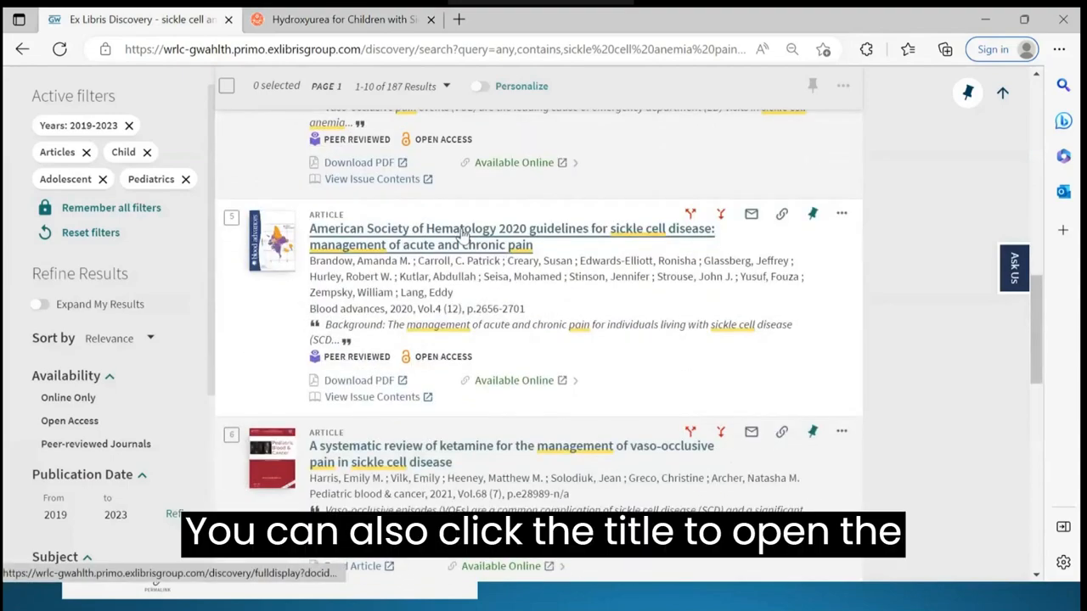
- Open the ASH 2020 guidelines record and its ClinicalKey Journals full text, then return to the record
left_click(512, 228)
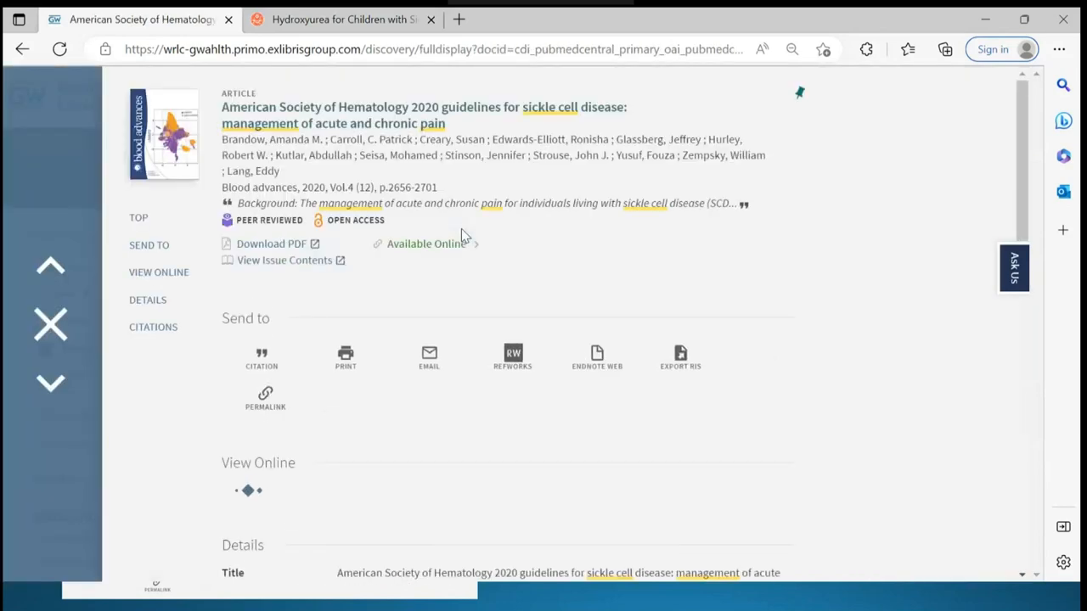
left_click(158, 271)
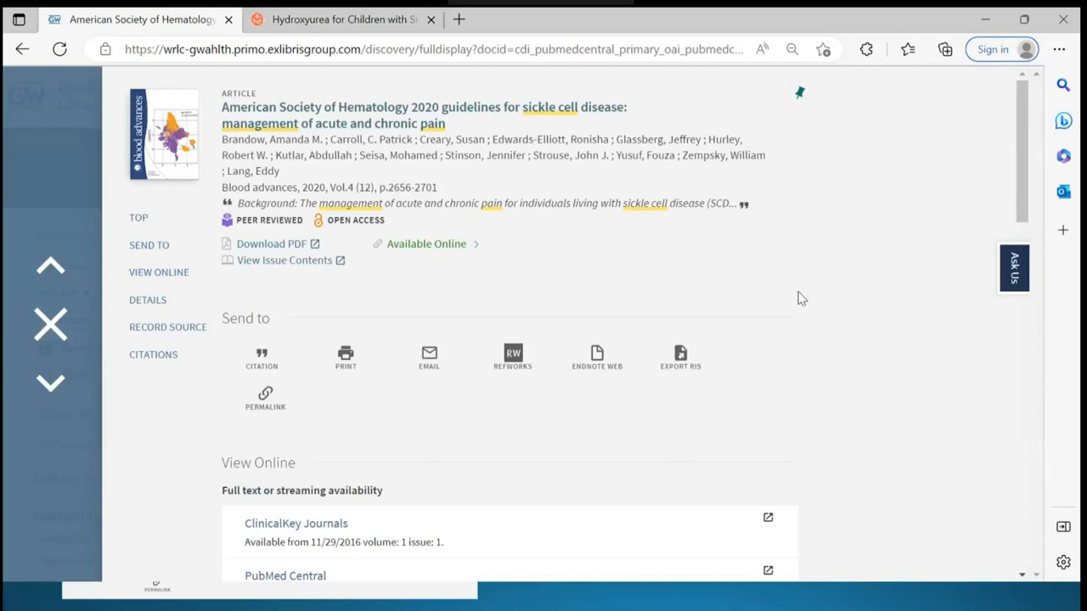
scroll("down", 3)
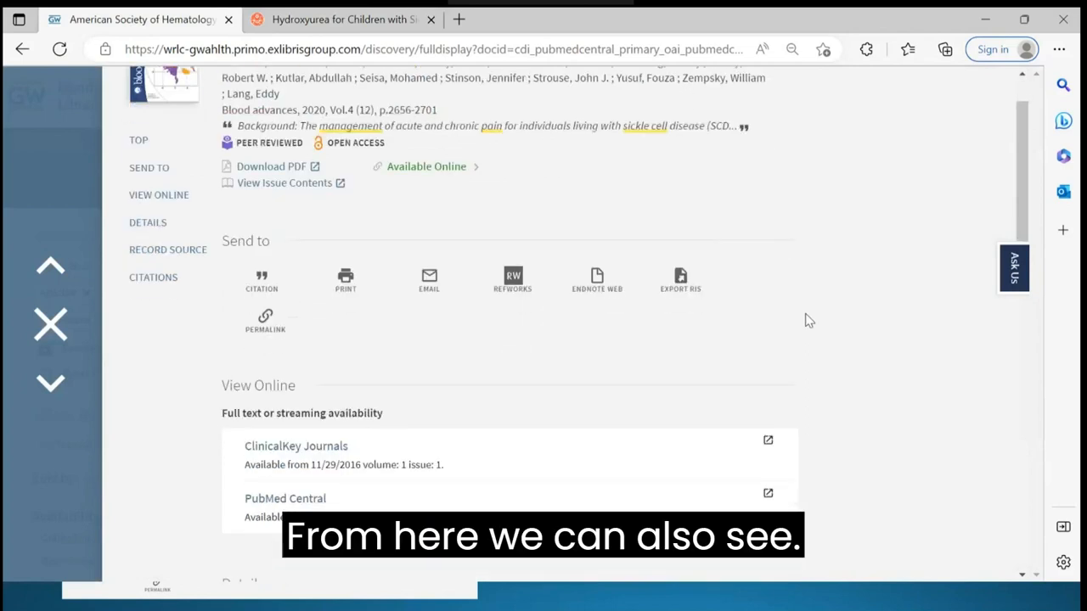
mouse_move(296, 444)
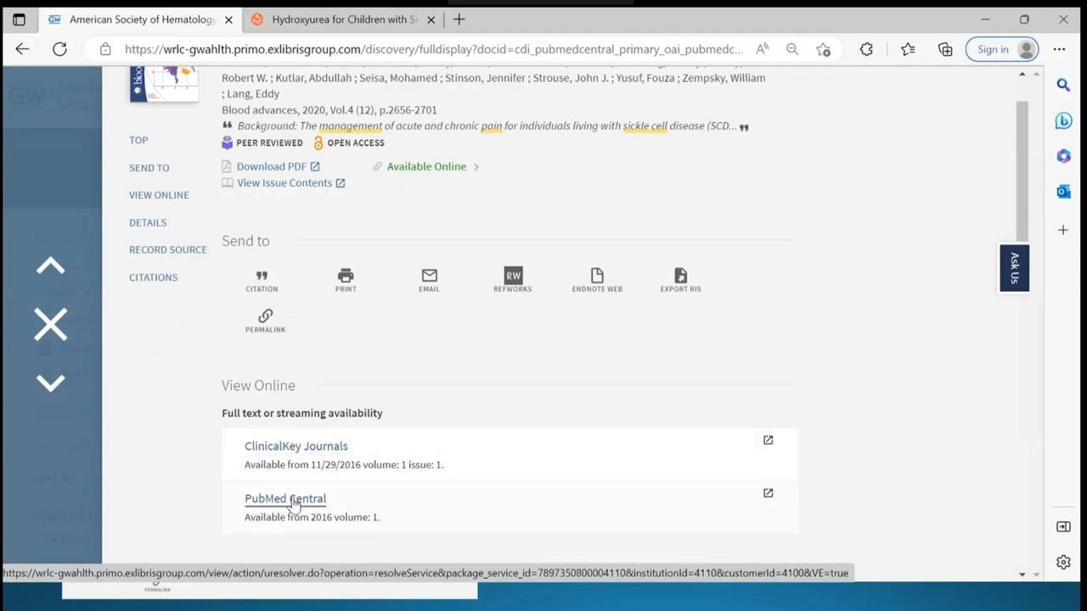
mouse_move(496, 343)
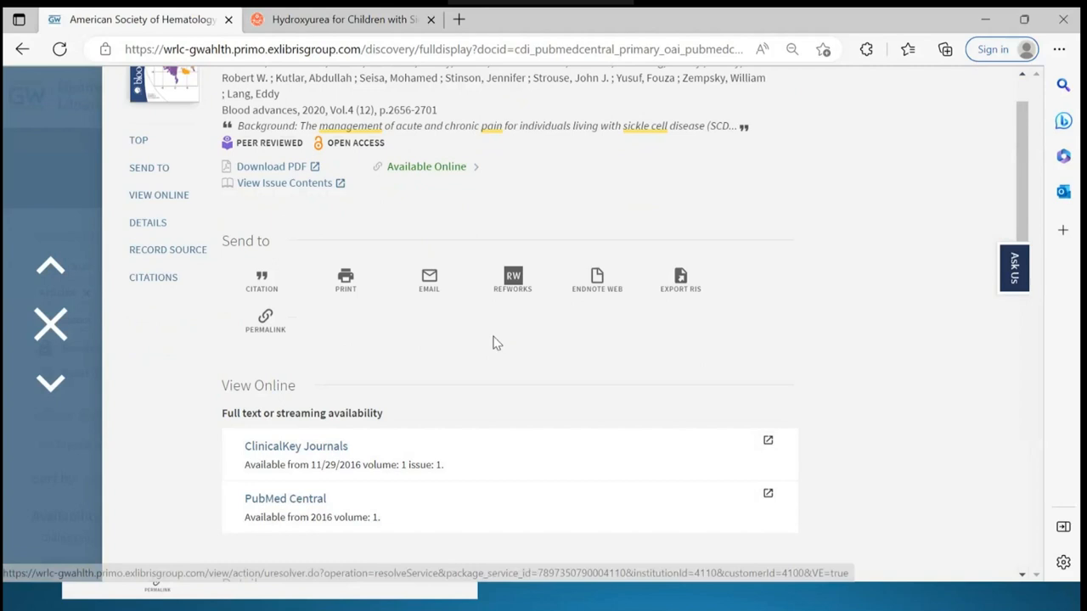
mouse_move(737, 377)
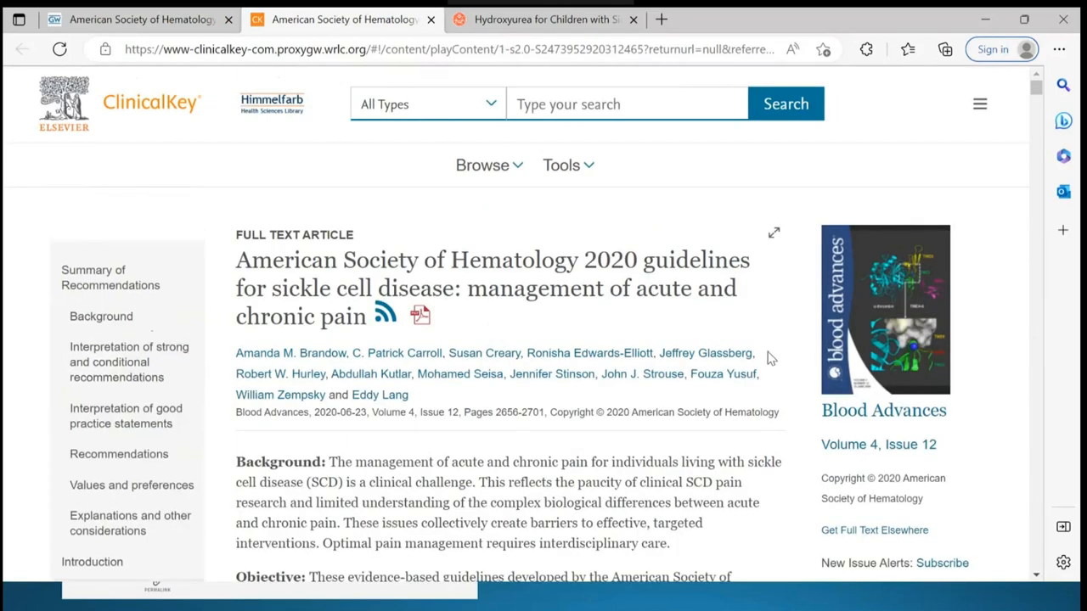
left_click(136, 19)
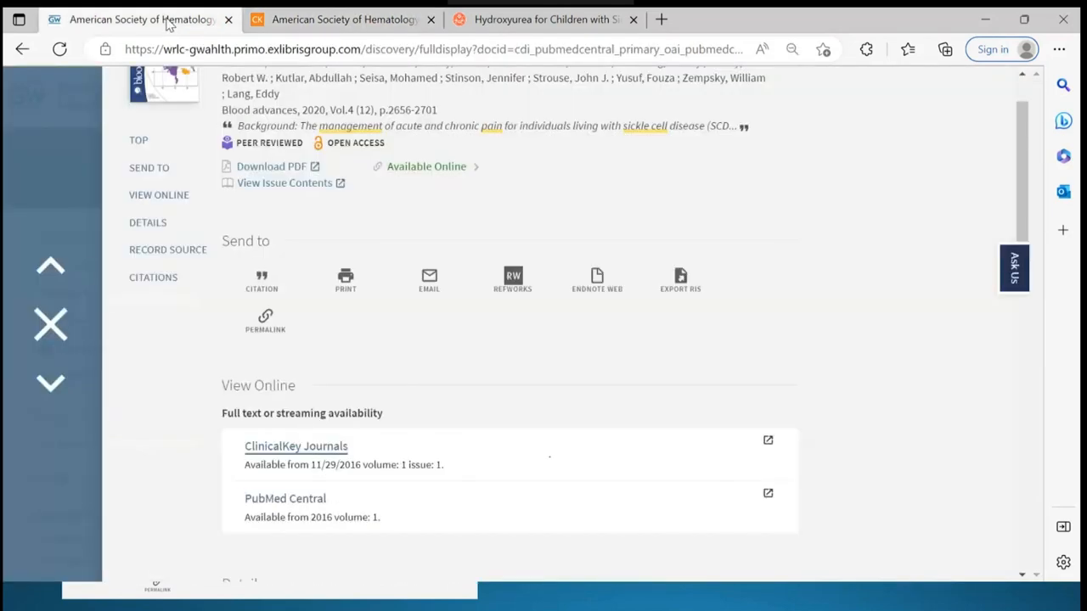
- Show the guidelines' formatted citation and copy its permalink to the clipboard
scroll("up", 3)
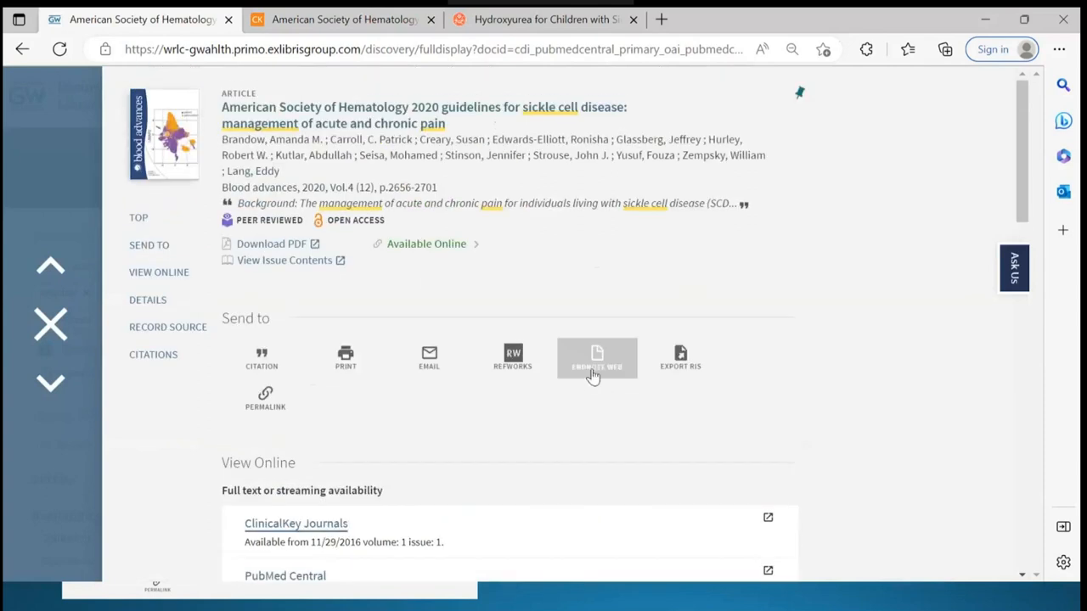
mouse_move(323, 421)
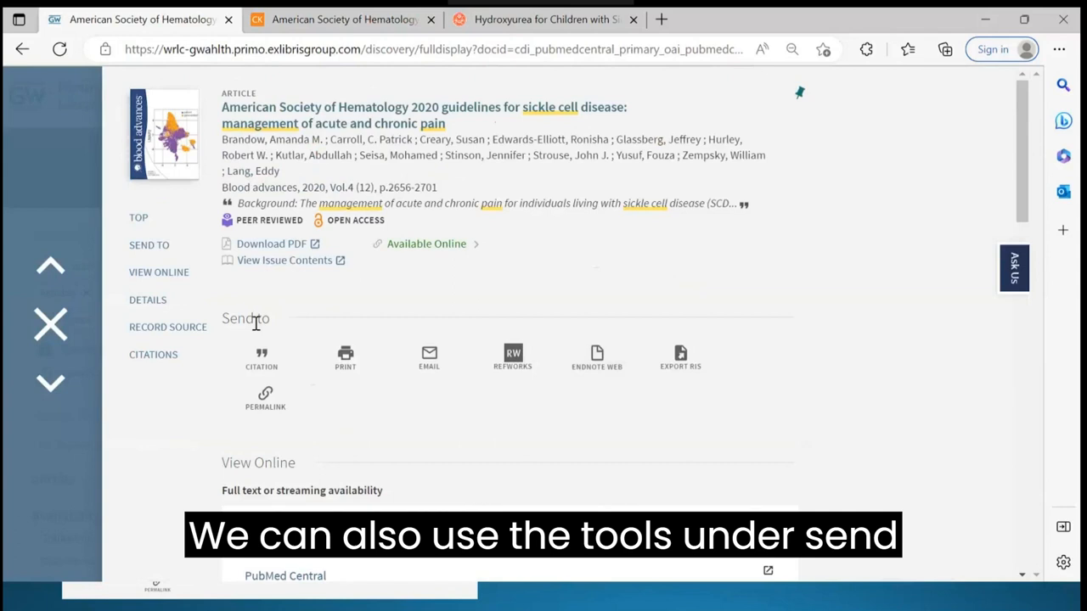
left_click(262, 357)
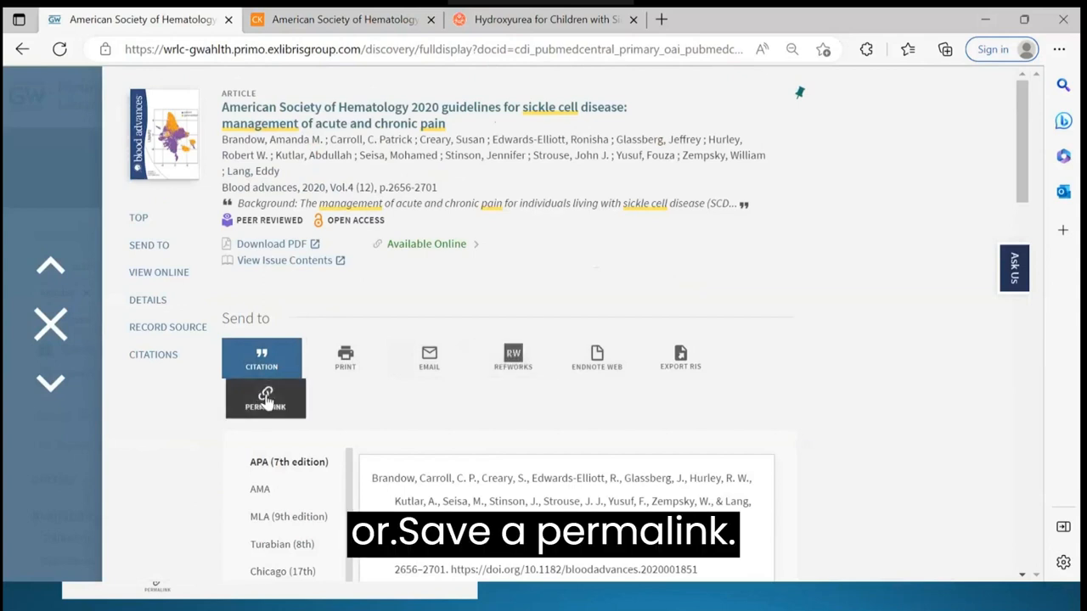
left_click(265, 397)
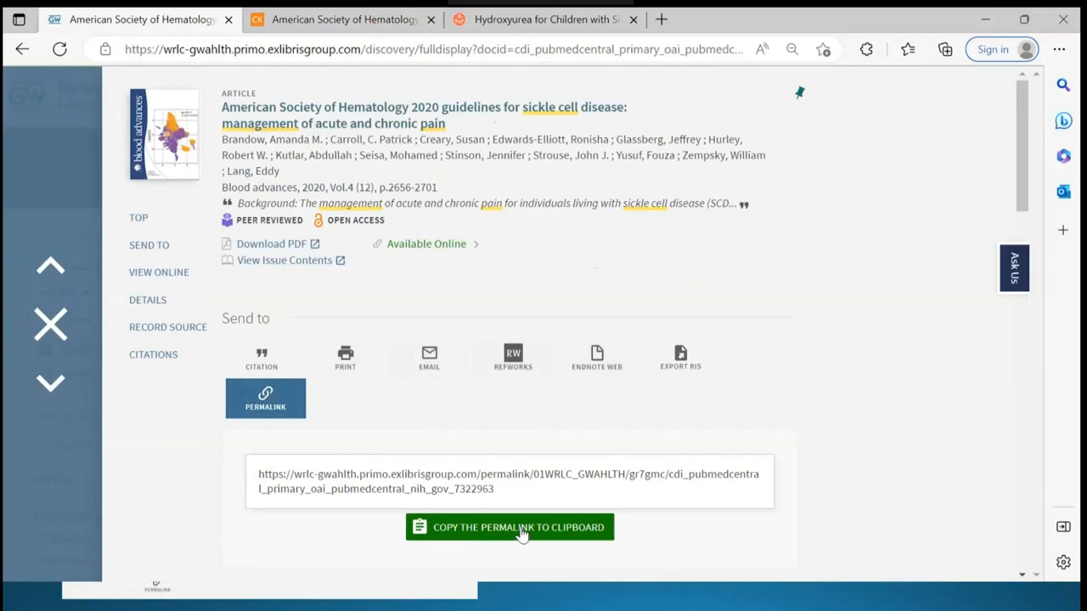
left_click(510, 526)
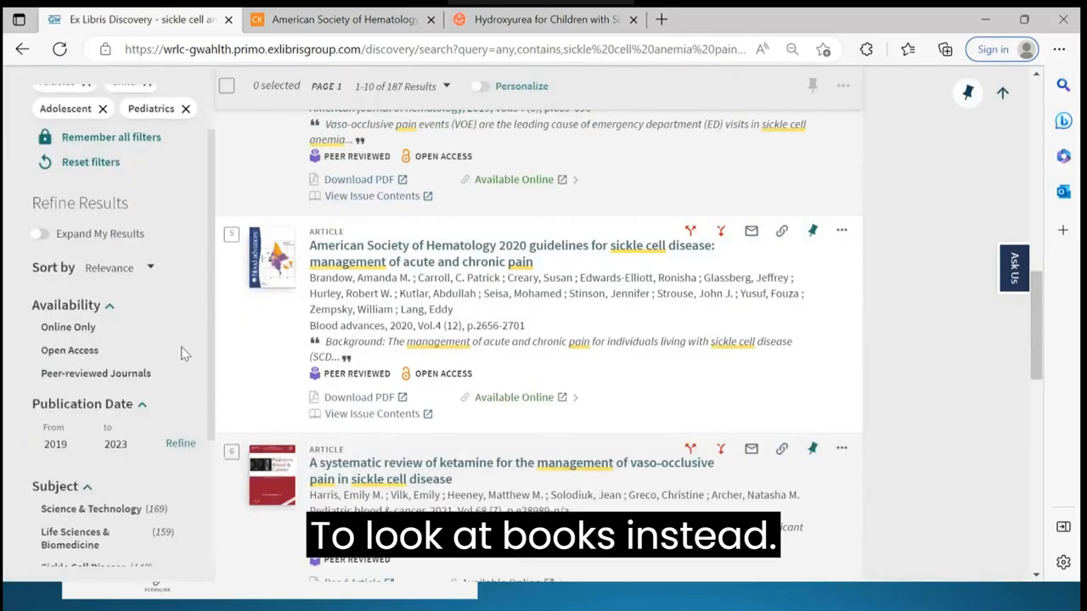
- Reset all active filters, restoring the full 1,869 results
scroll("down", 3)
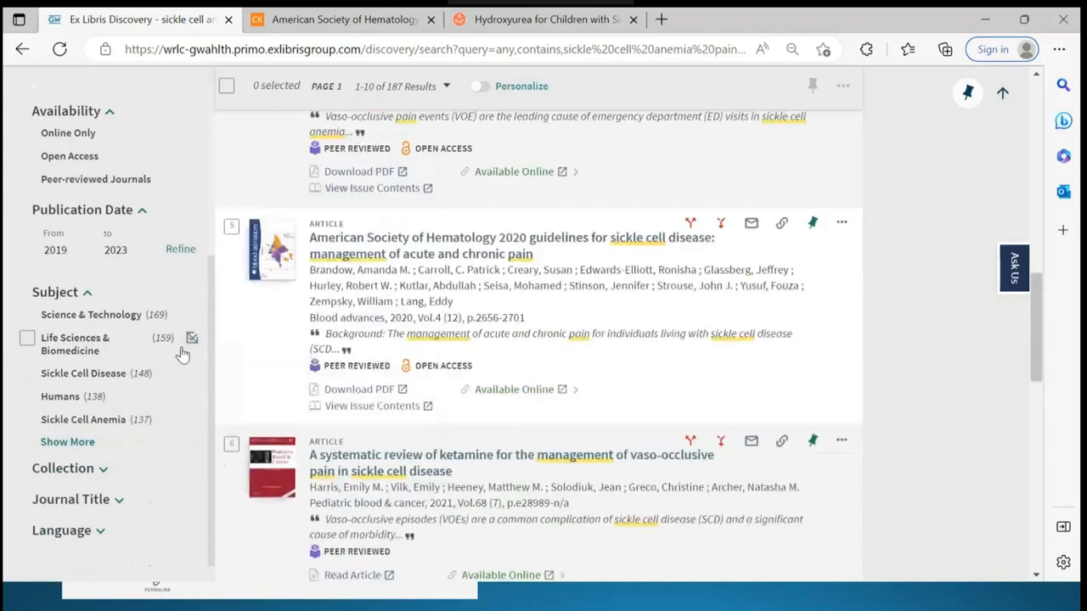
scroll("up", 3)
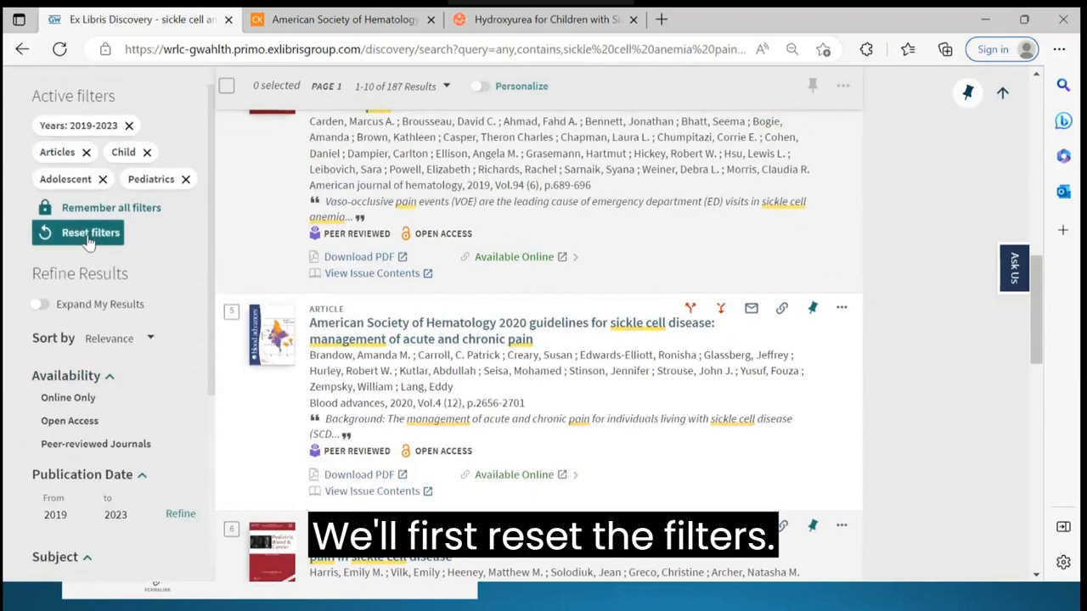
left_click(91, 231)
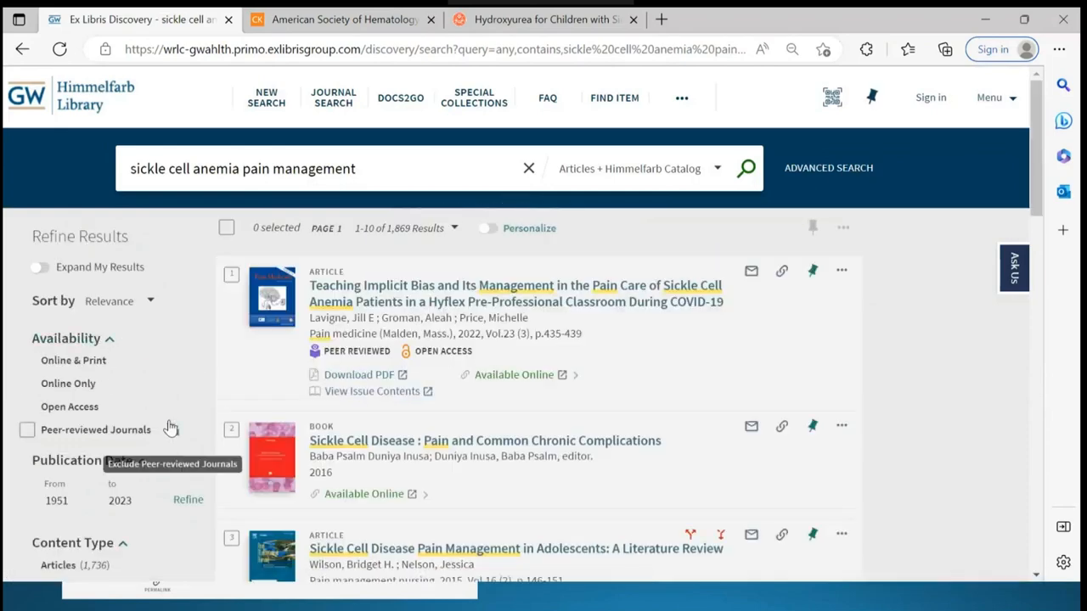
- Filter the results to the Books content type, narrowing them to 20 books
scroll("down", 3)
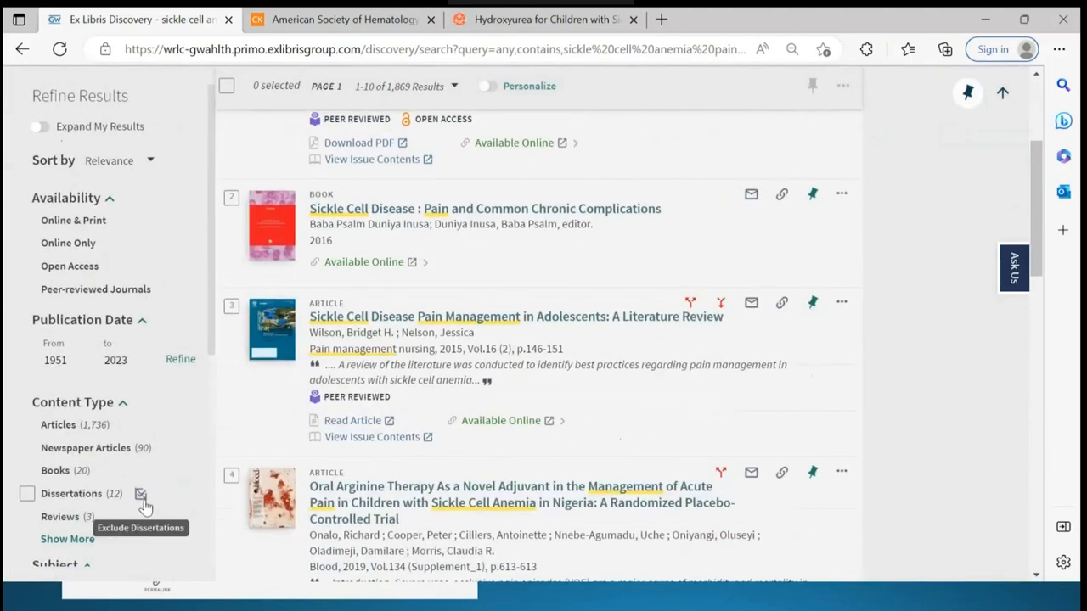
left_click(34, 471)
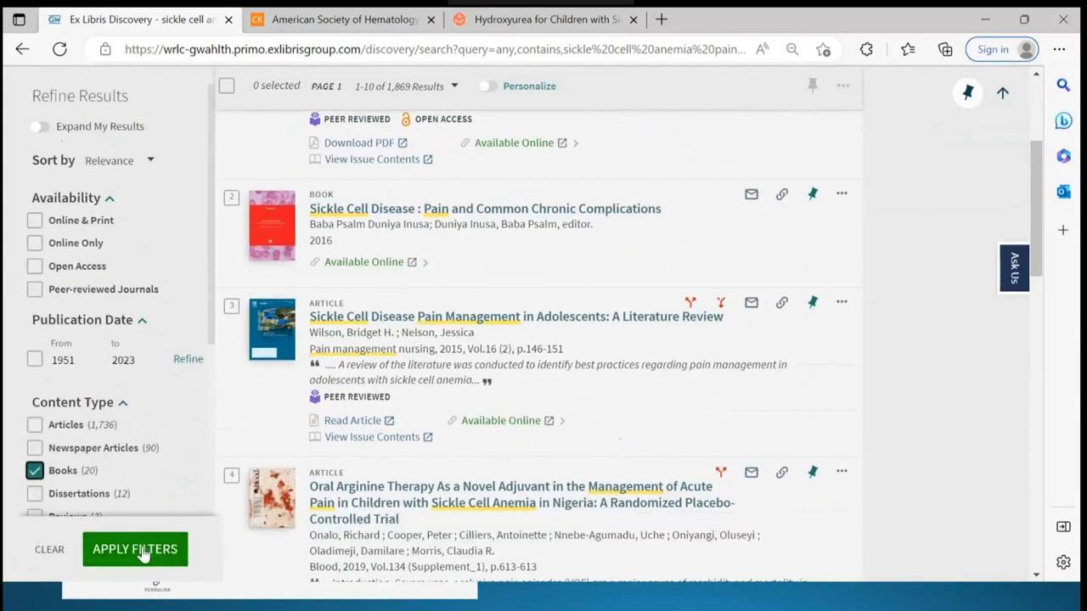
left_click(134, 550)
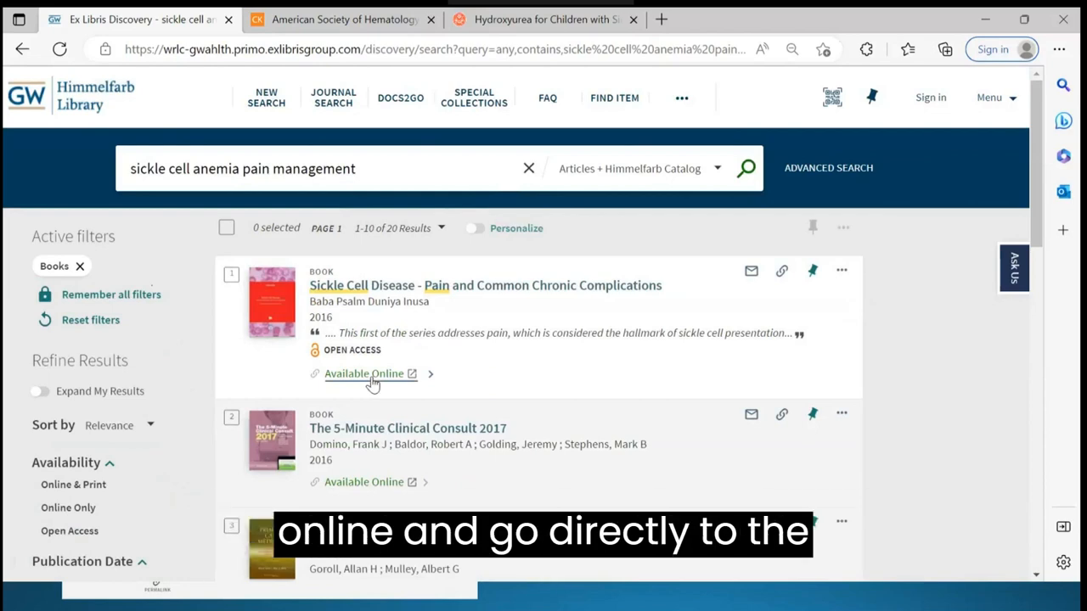
mouse_move(535, 396)
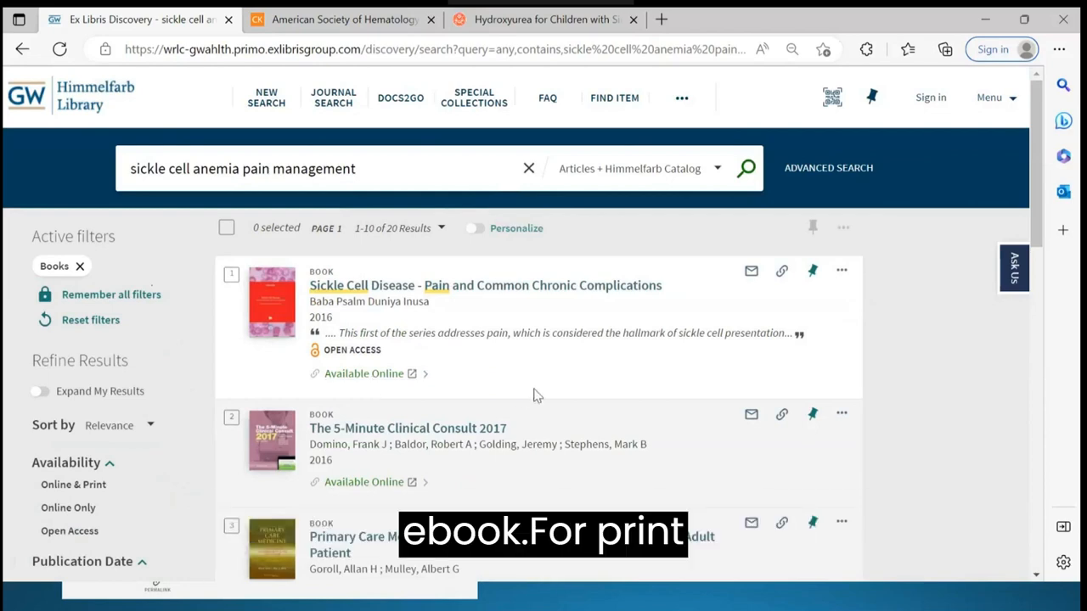
- Open the record for 'Practical management of haemoglobinopathies' from the results list
scroll("down", 3)
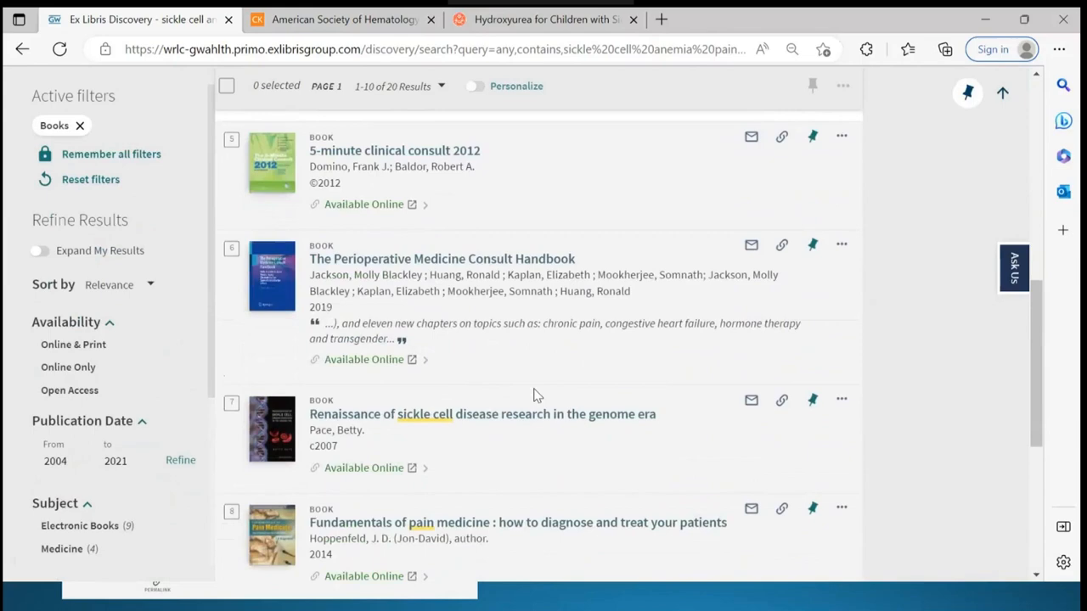
scroll("down", 3)
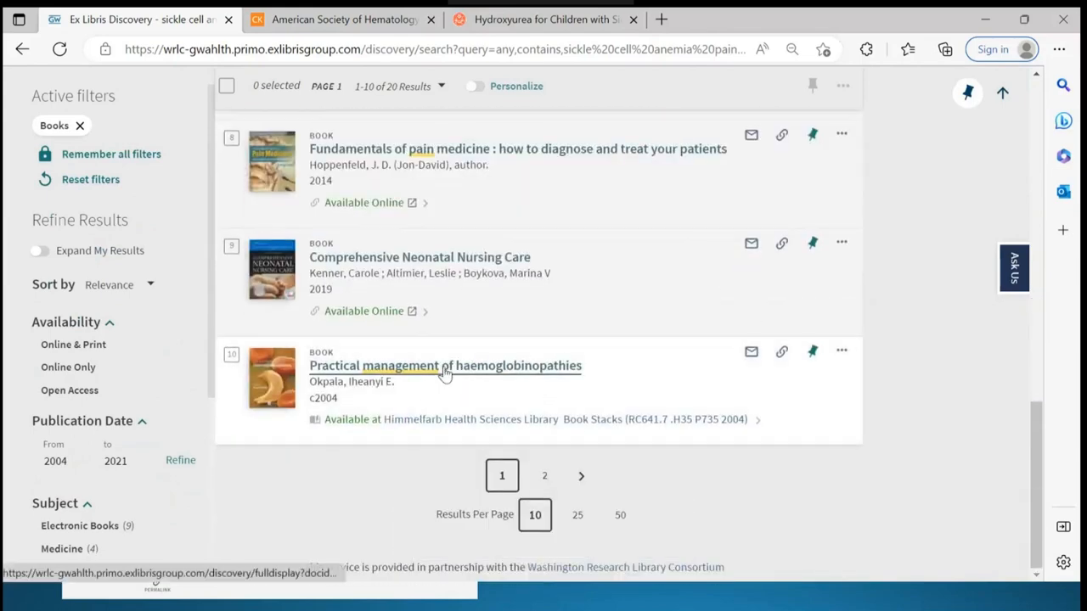
left_click(445, 365)
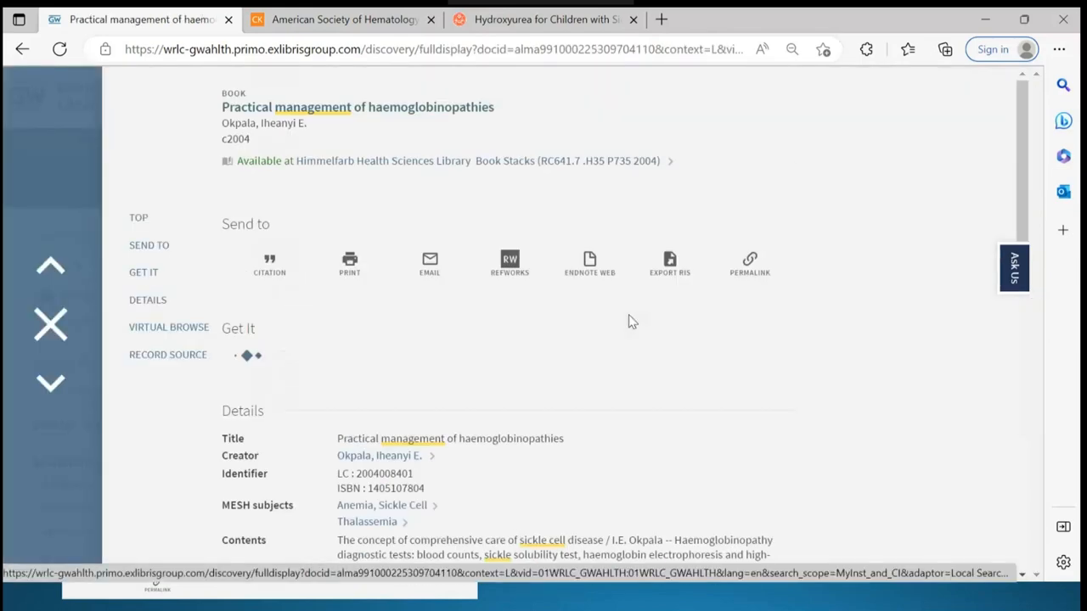
- View Availability at Library: one copy on shelf in Book Stacks, call number RC641.7 .H35 P735 2004
left_click(143, 272)
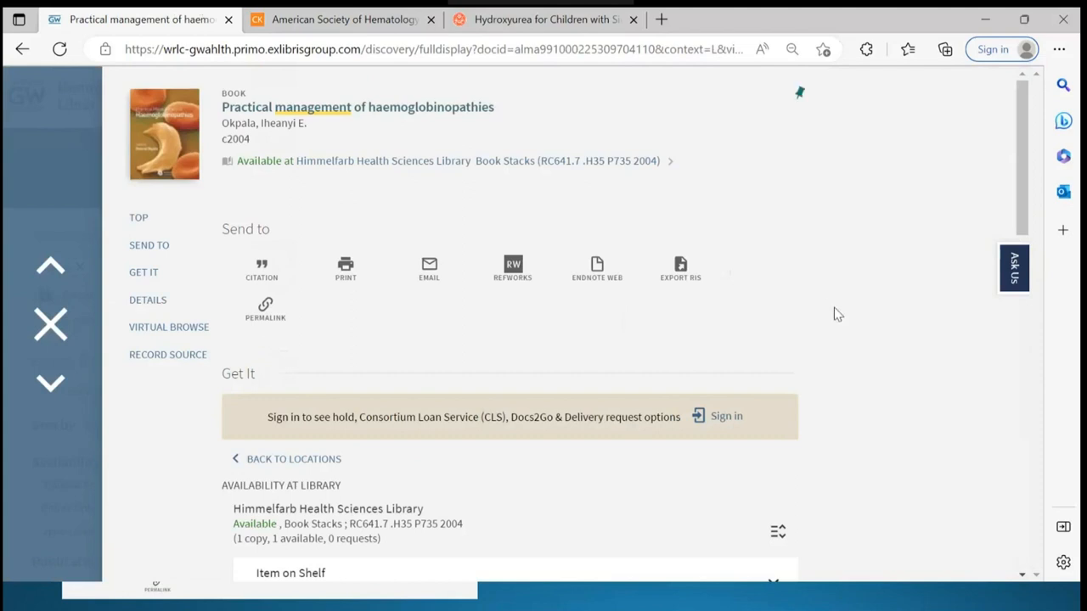
scroll("down", 3)
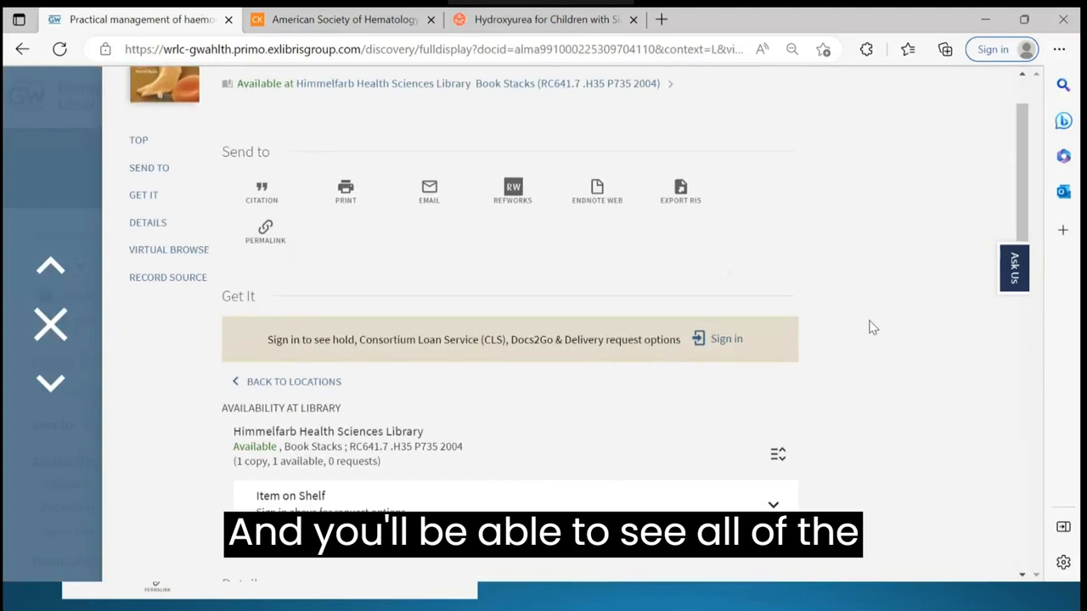
scroll("up", 3)
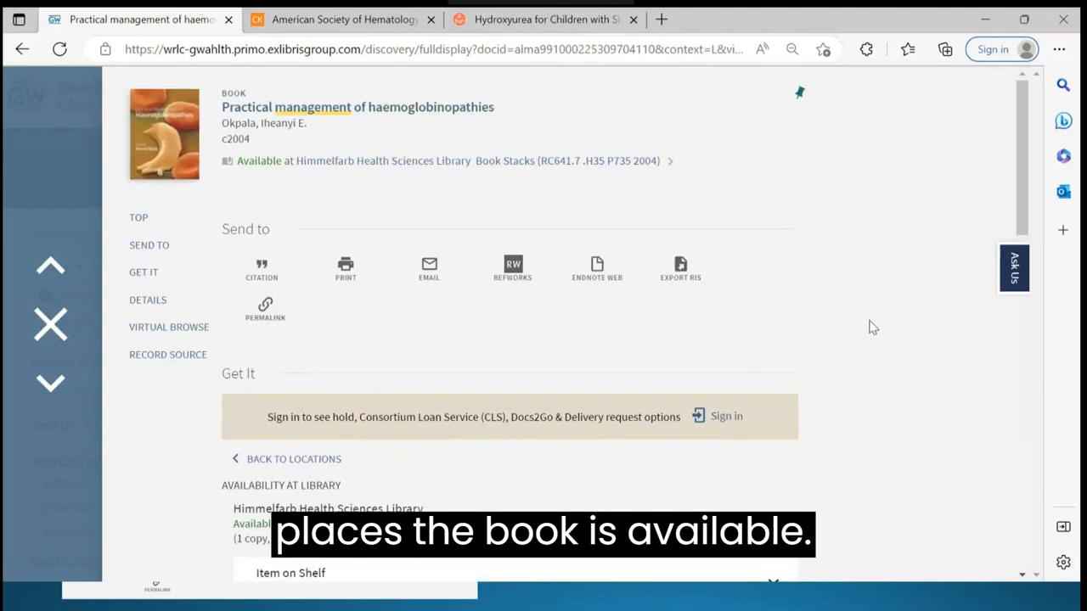
scroll("down", 3)
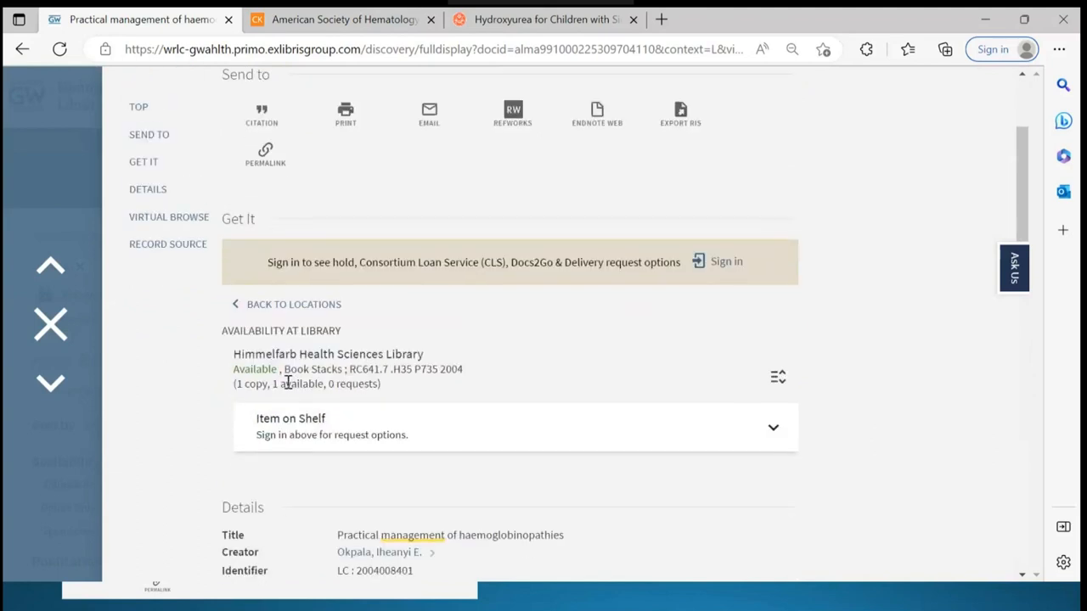
mouse_move(381, 387)
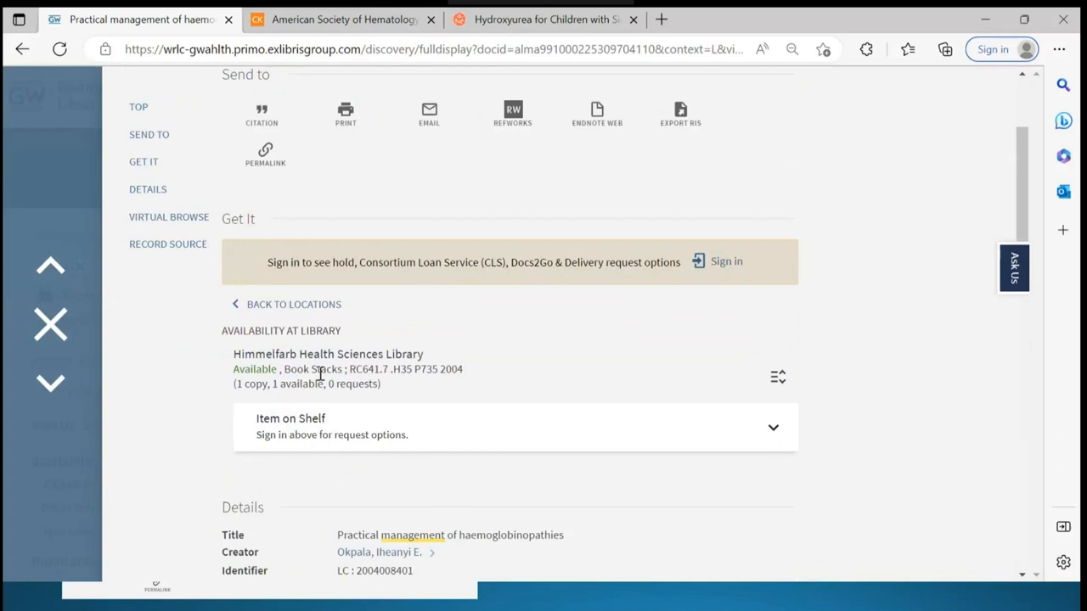
mouse_move(455, 381)
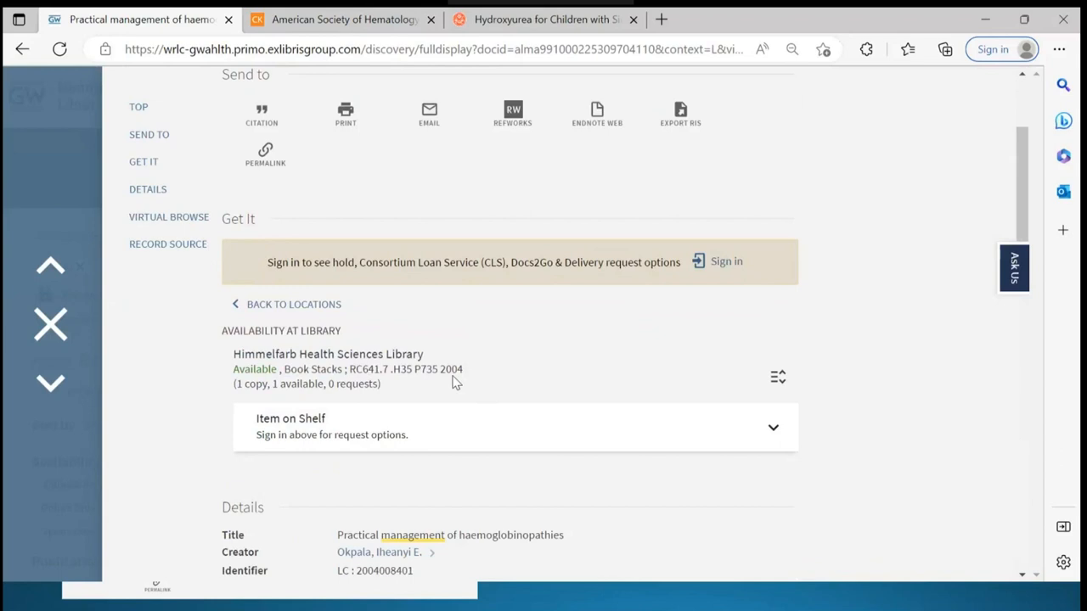
mouse_move(51, 324)
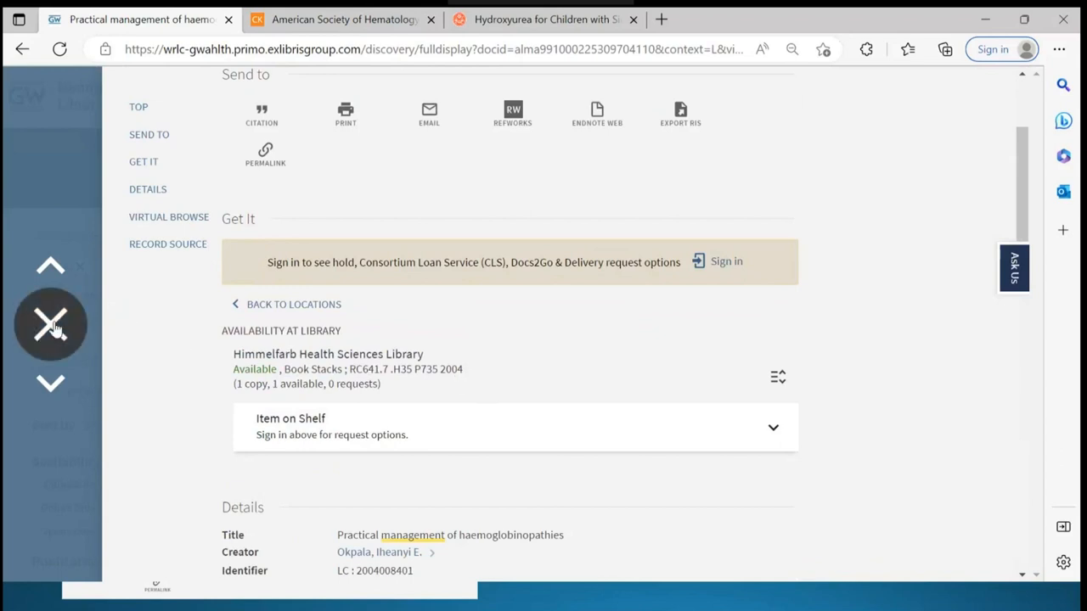